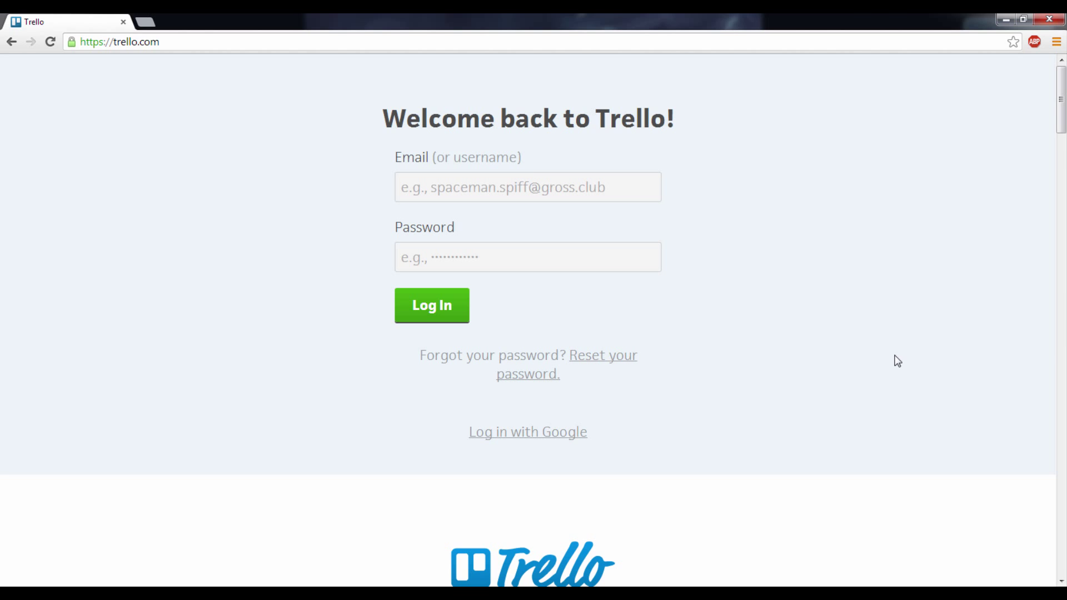
{"action": "mouse_move", "coordinate": [793, 351]}
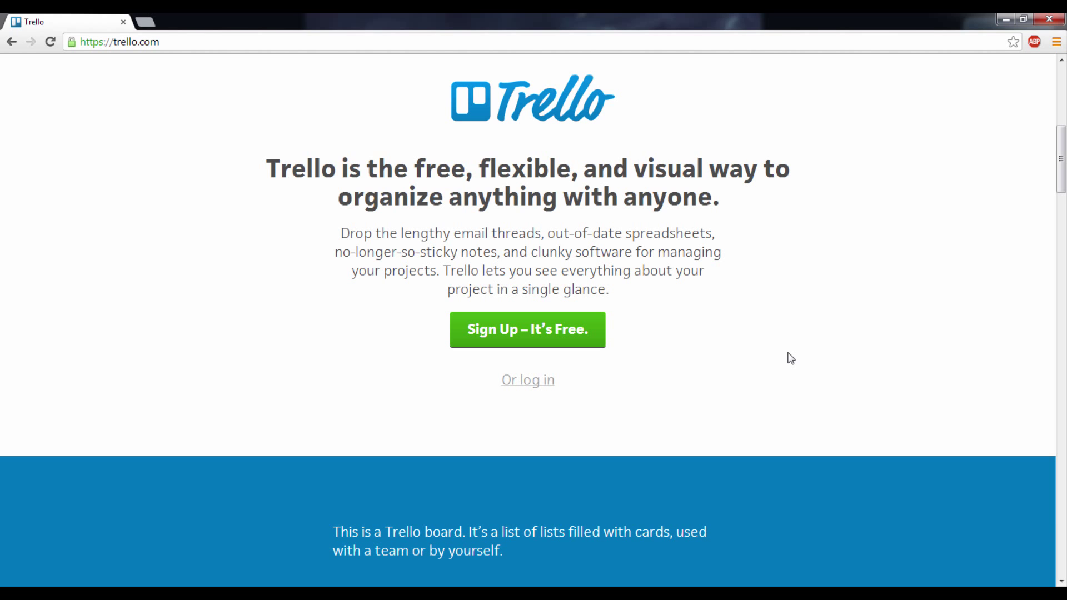
{"action": "left_click", "coordinate": [527, 379]}
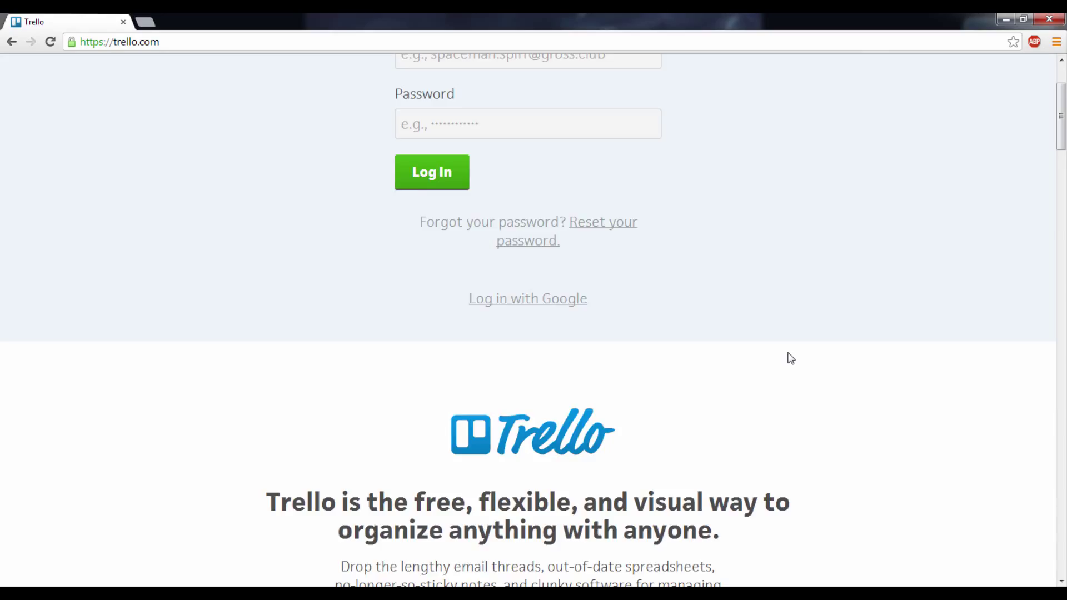
{"action": "scroll", "scroll_direction": "up", "scroll_amount": 3}
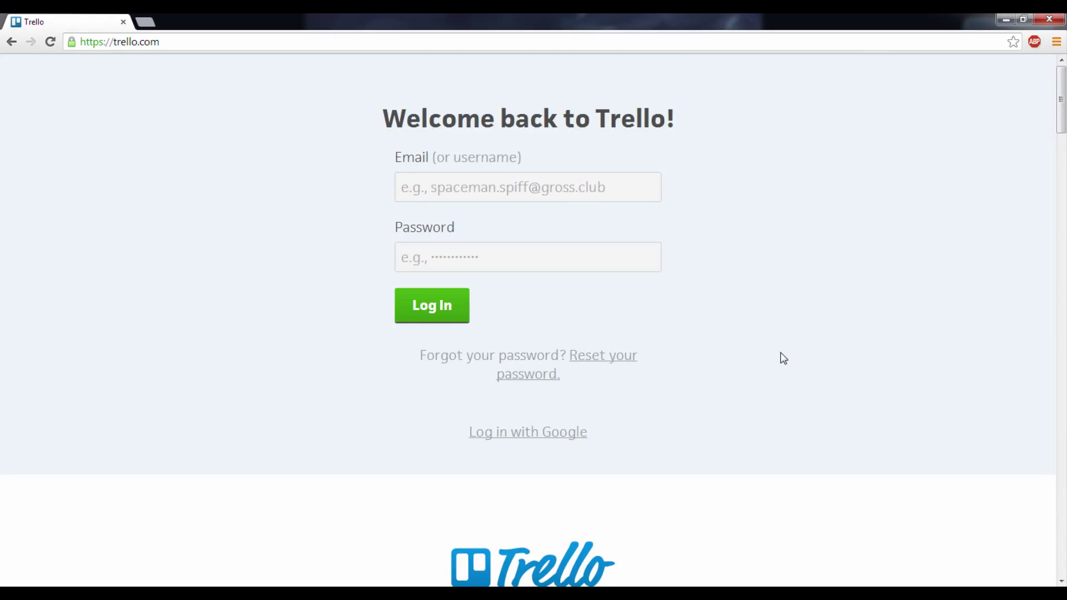
{"action": "left_click", "coordinate": [528, 188]}
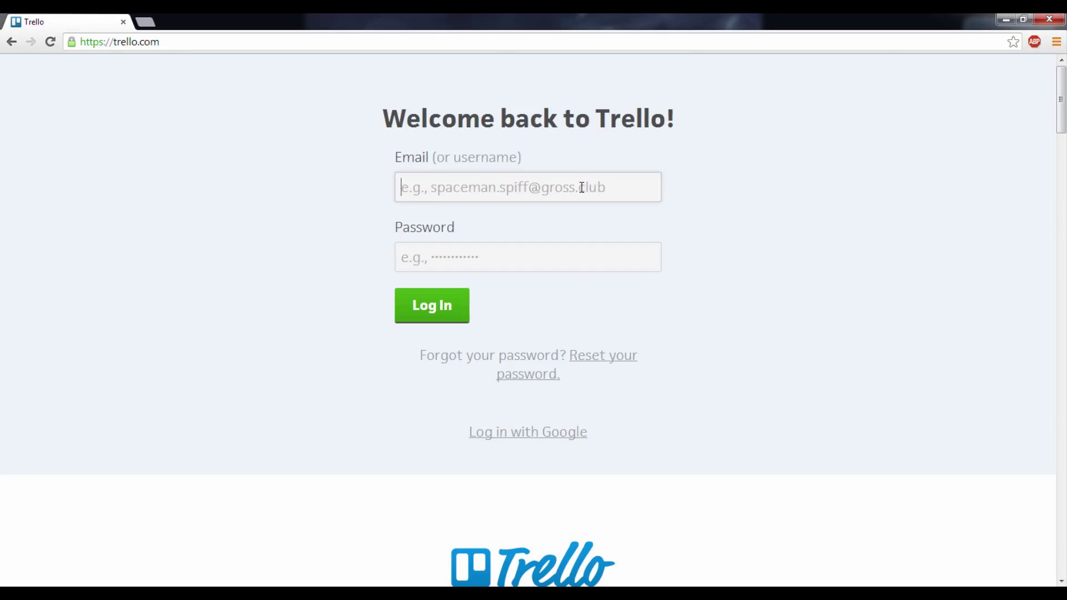
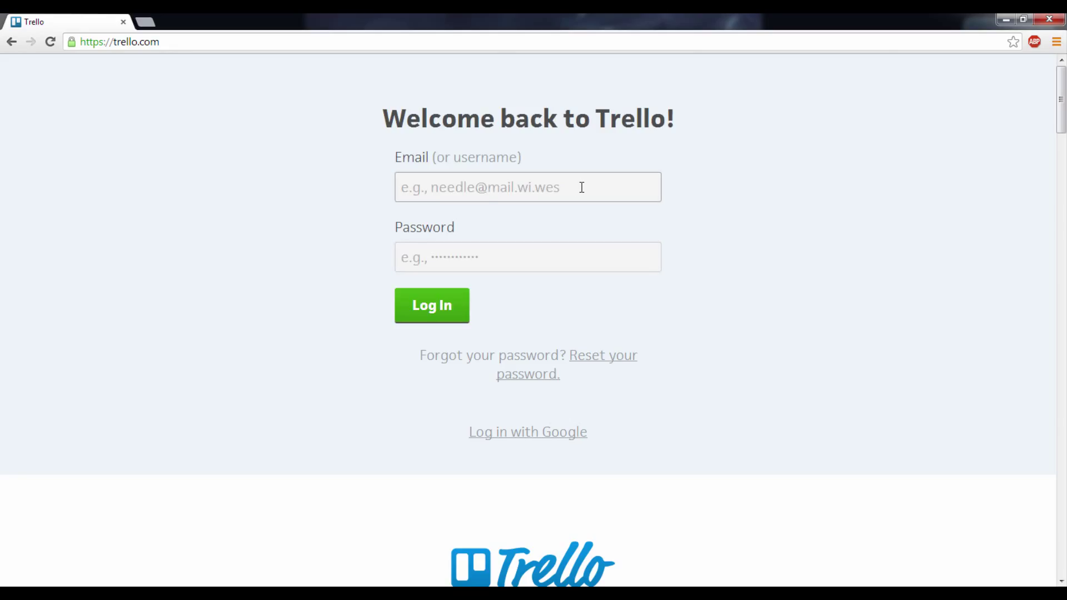
{"action": "left_click", "coordinate": [527, 187]}
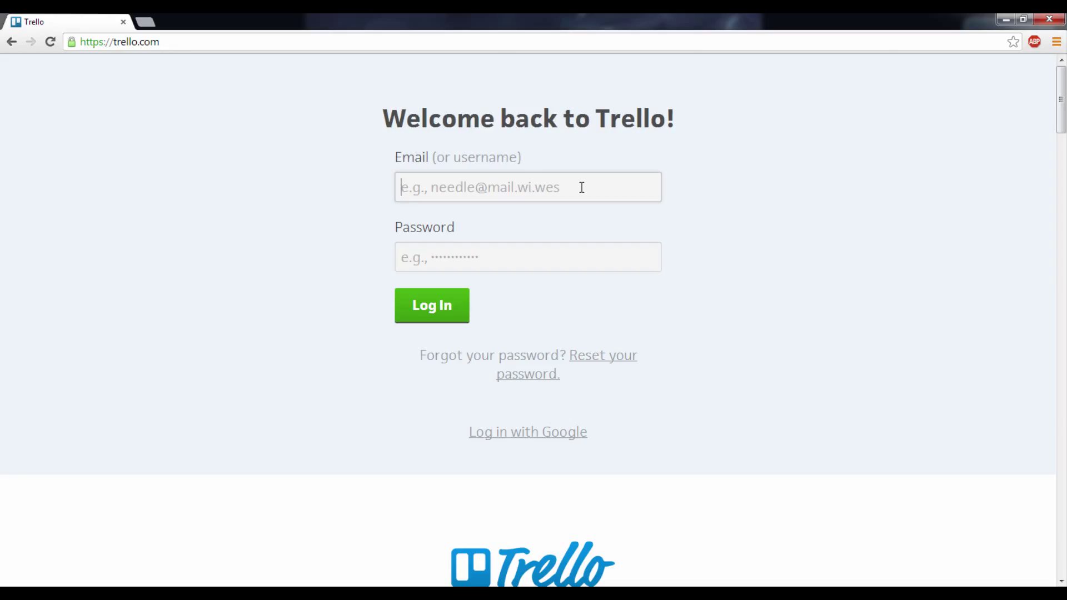
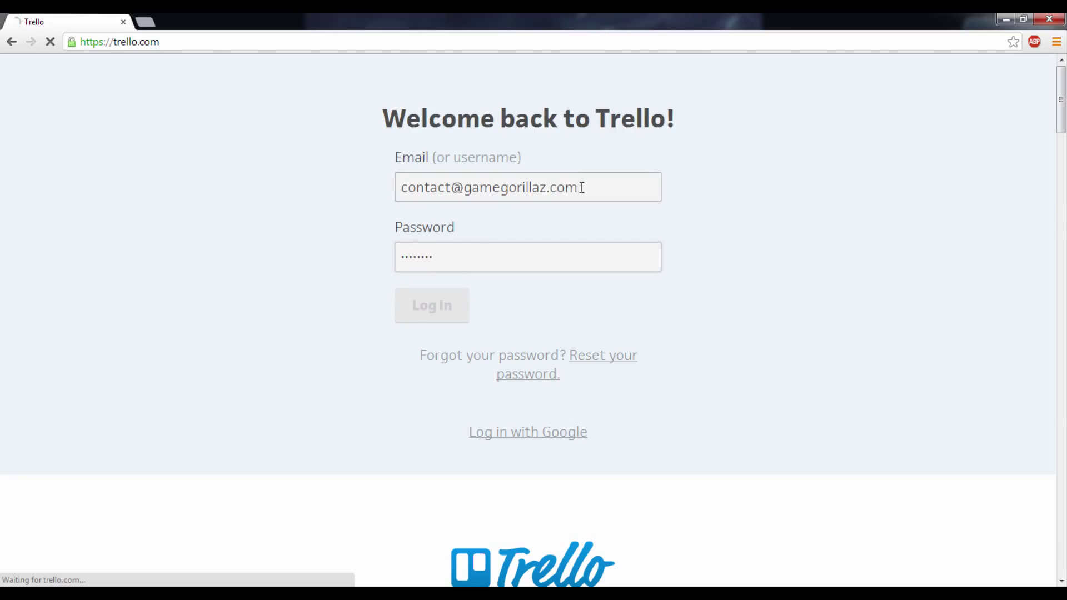
{"action": "left_click", "coordinate": [431, 304]}
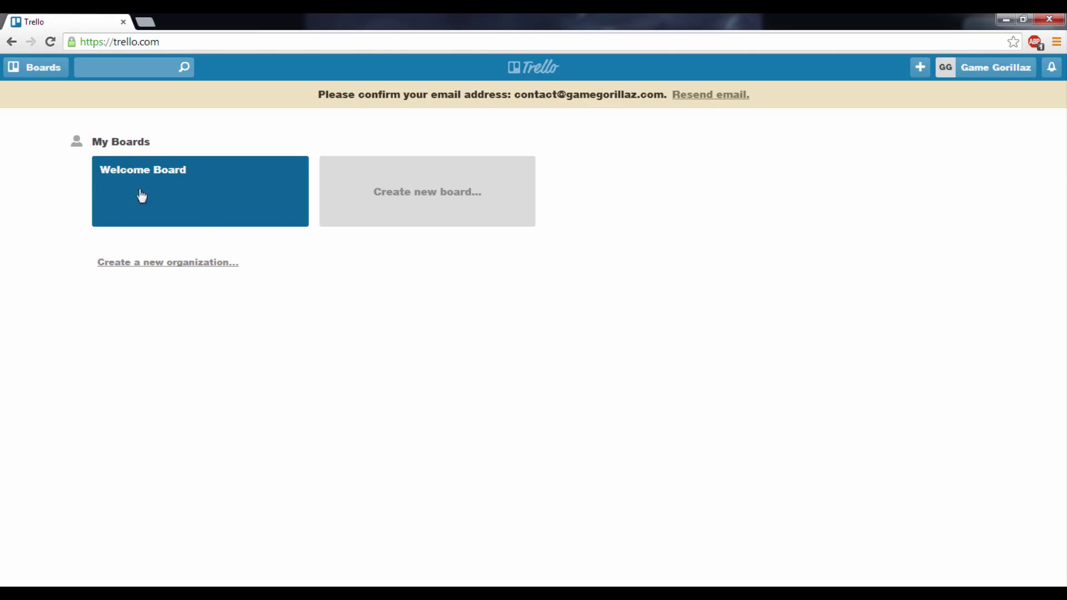
{"action": "mouse_move", "coordinate": [207, 208]}
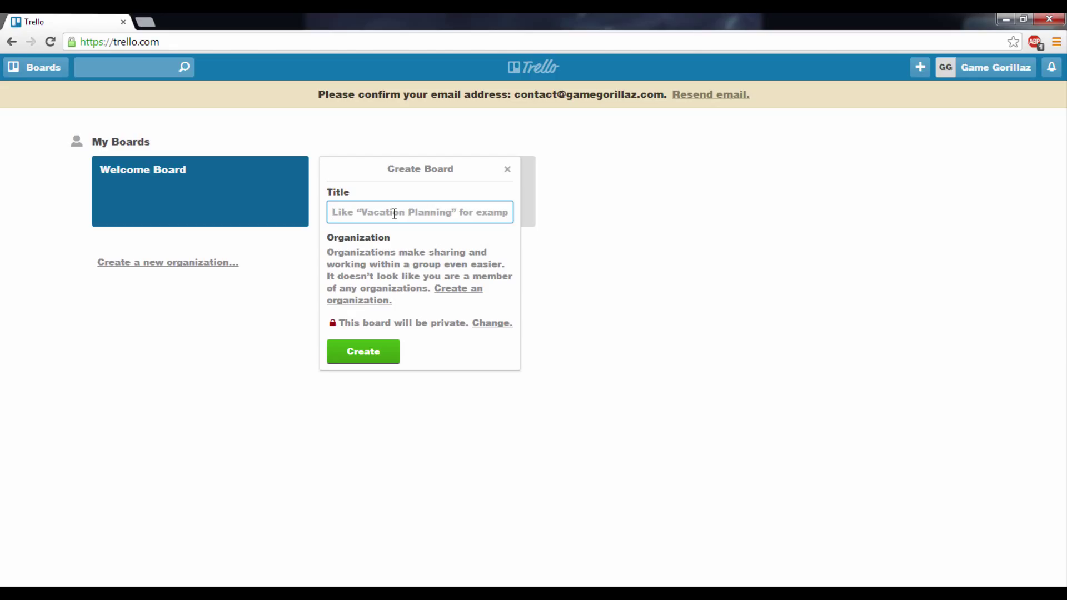
Create a new board titled 'My Daily Tasks'.
{"action": "type", "text": "Myt"}
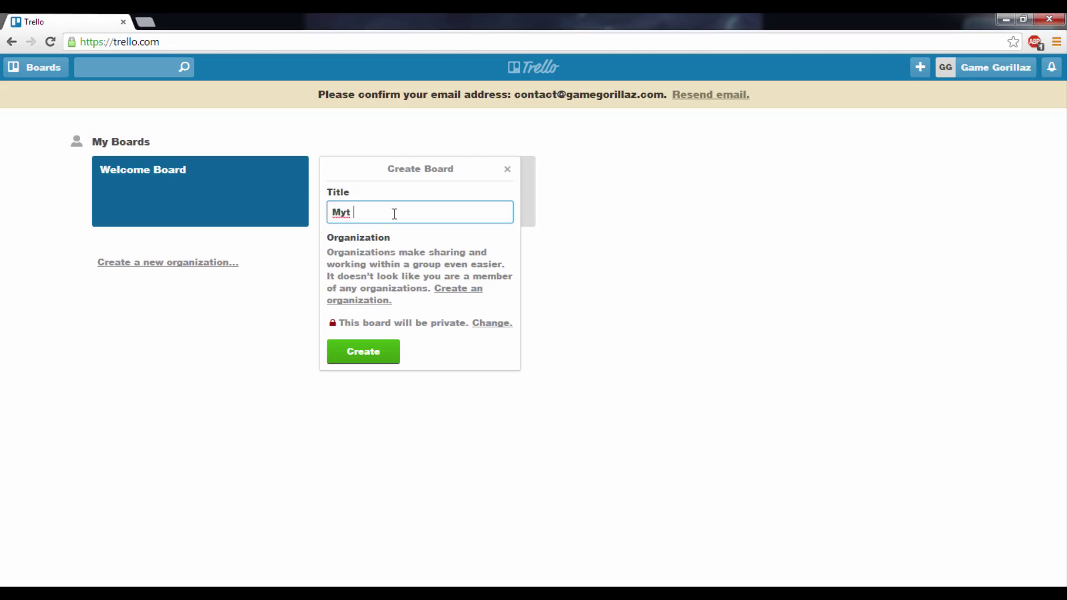
{"action": "type", "text": "My Dail"}
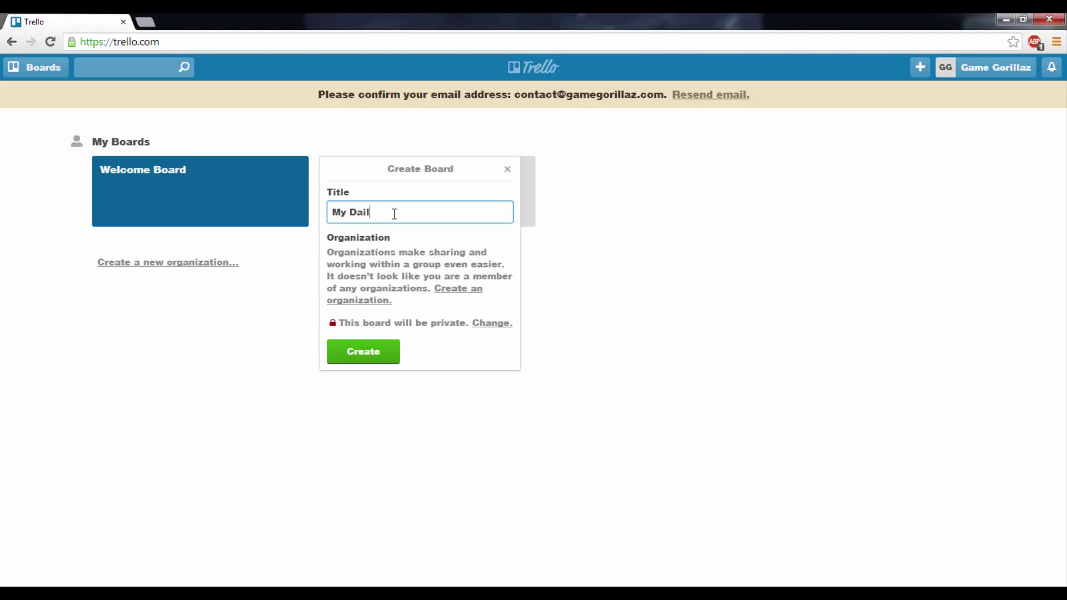
{"action": "type", "text": "y Ta"}
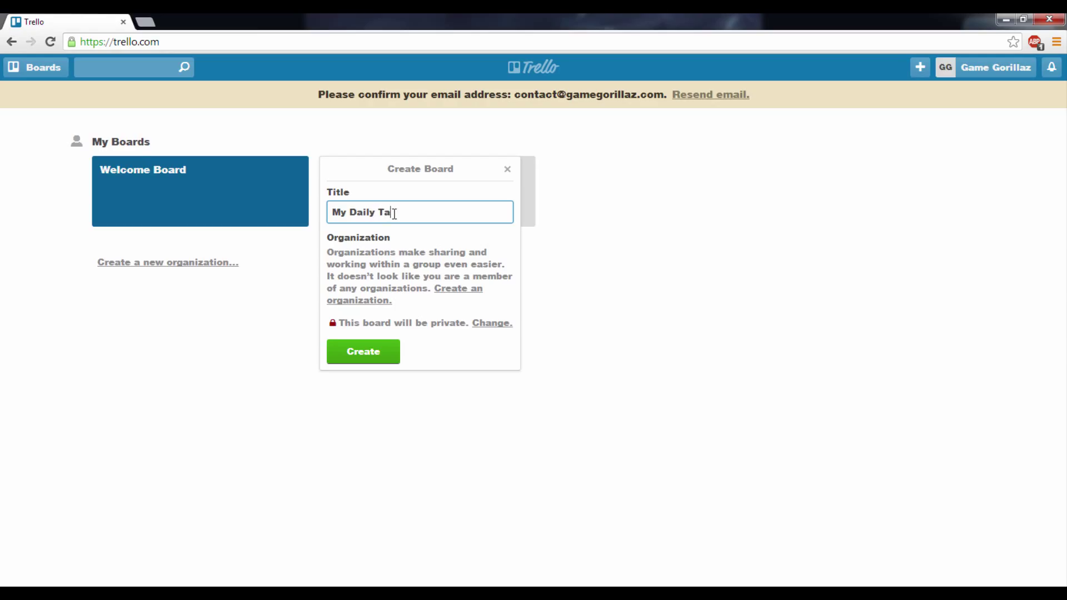
{"action": "left_click", "coordinate": [363, 352]}
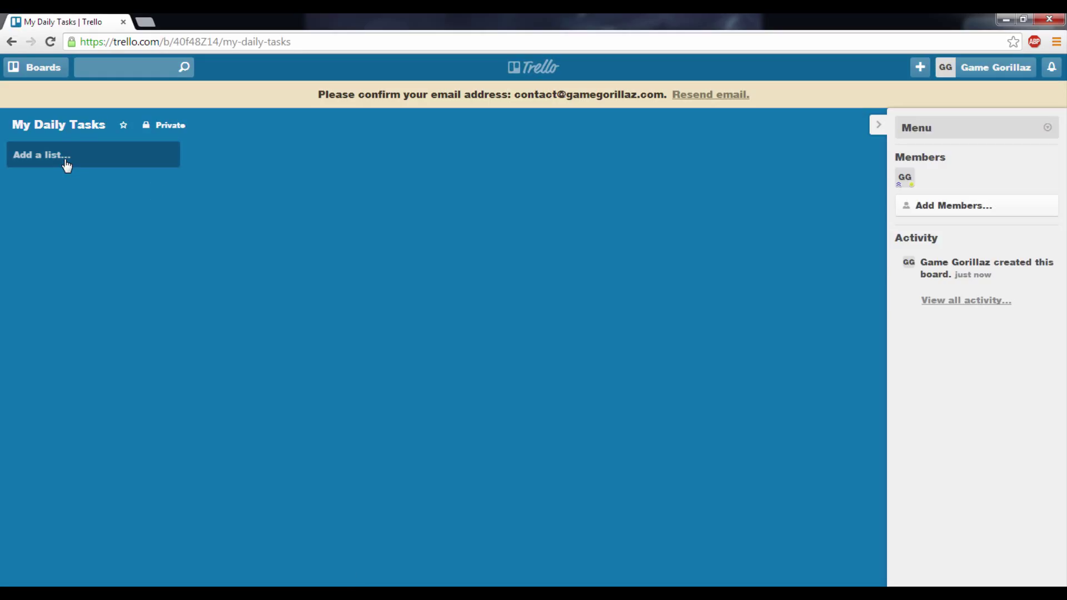
Add the lists To do Today, Tomm or Someday, and Completed.
{"action": "left_click", "coordinate": [68, 154]}
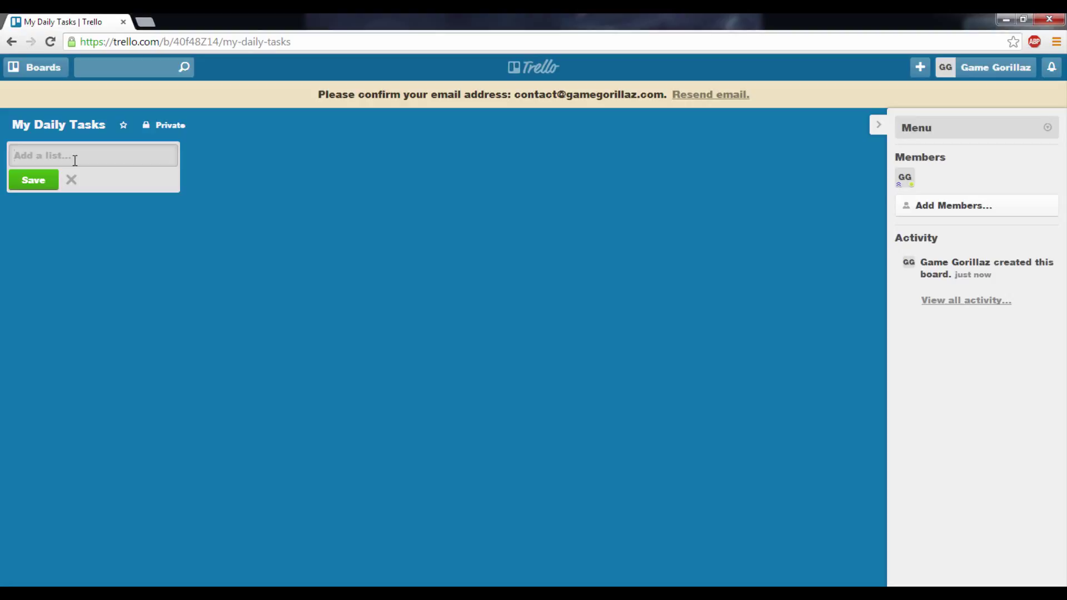
{"action": "type", "text": "To do Today"}
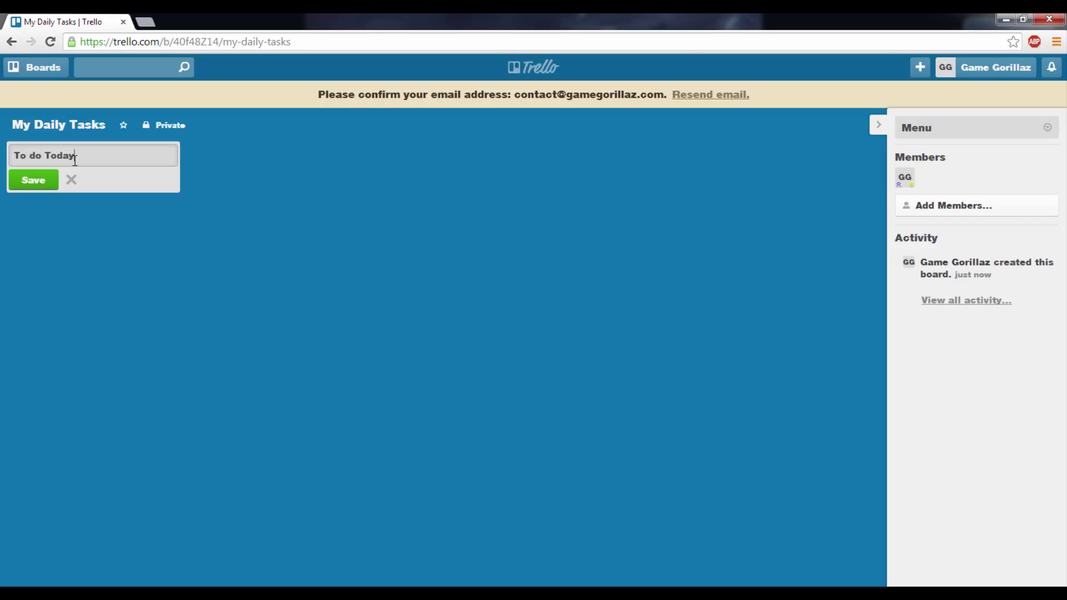
{"action": "left_click", "coordinate": [33, 179]}
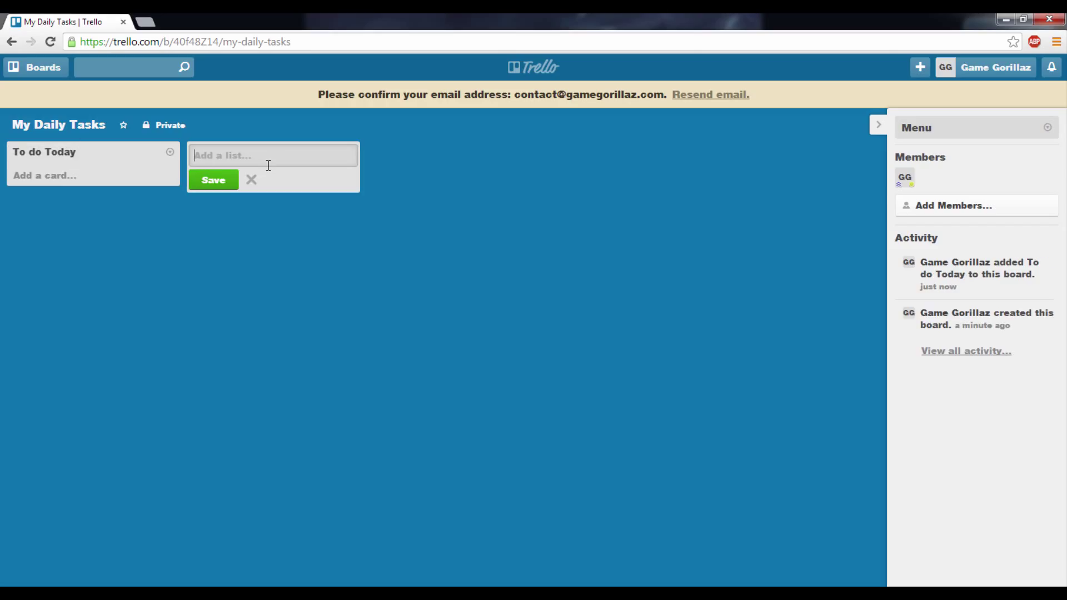
{"action": "type", "text": "Tomm or Someday"}
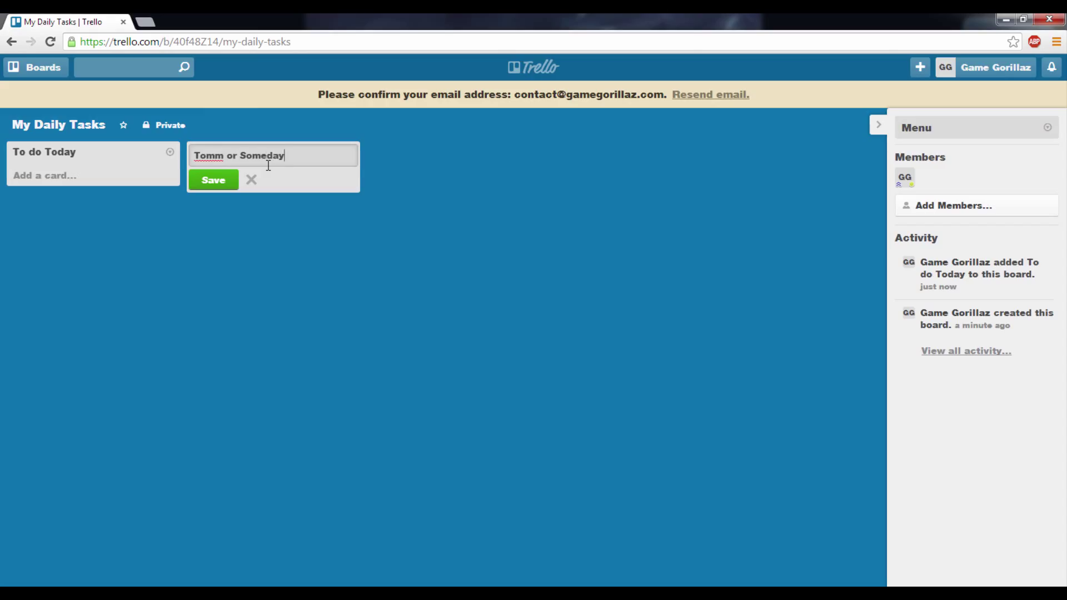
{"action": "type", "text": "Complet"}
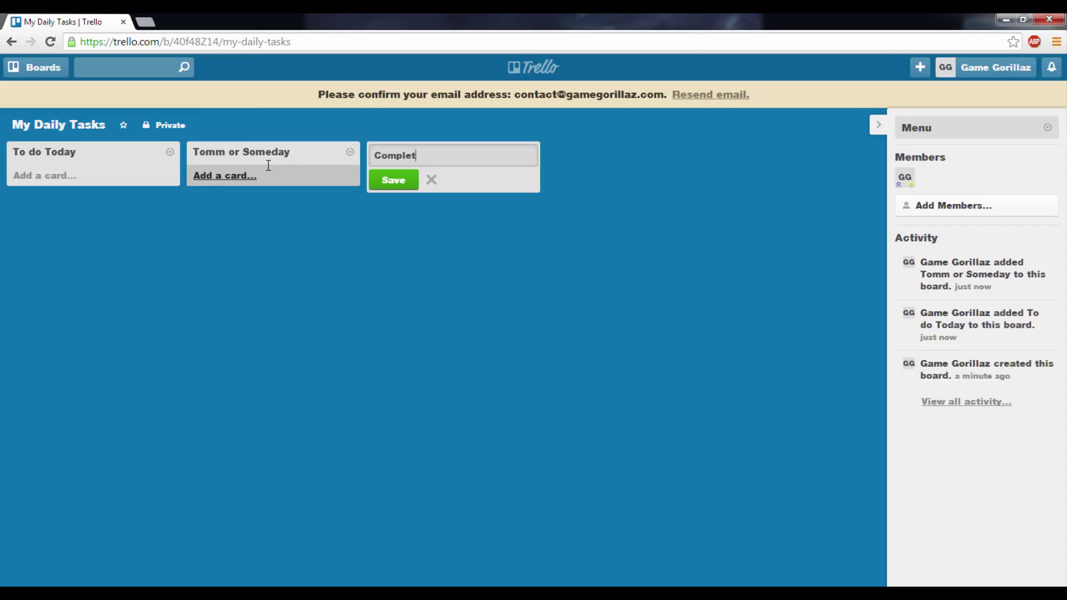
{"action": "left_click", "coordinate": [393, 180]}
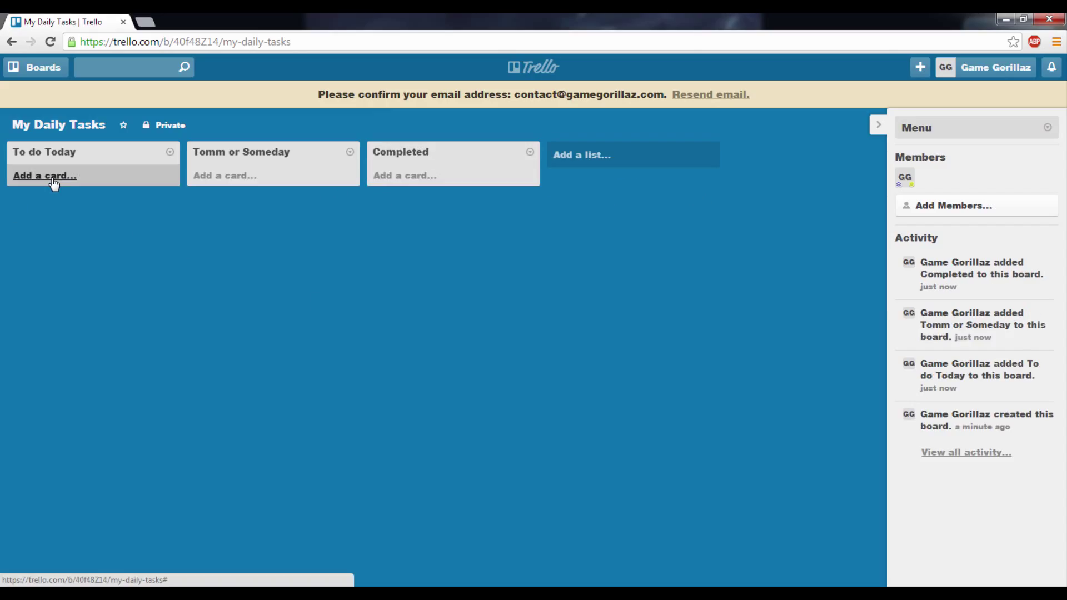
Add four To do Today cards, from Email Richard to Make video for Project management.
{"action": "left_click", "coordinate": [45, 176]}
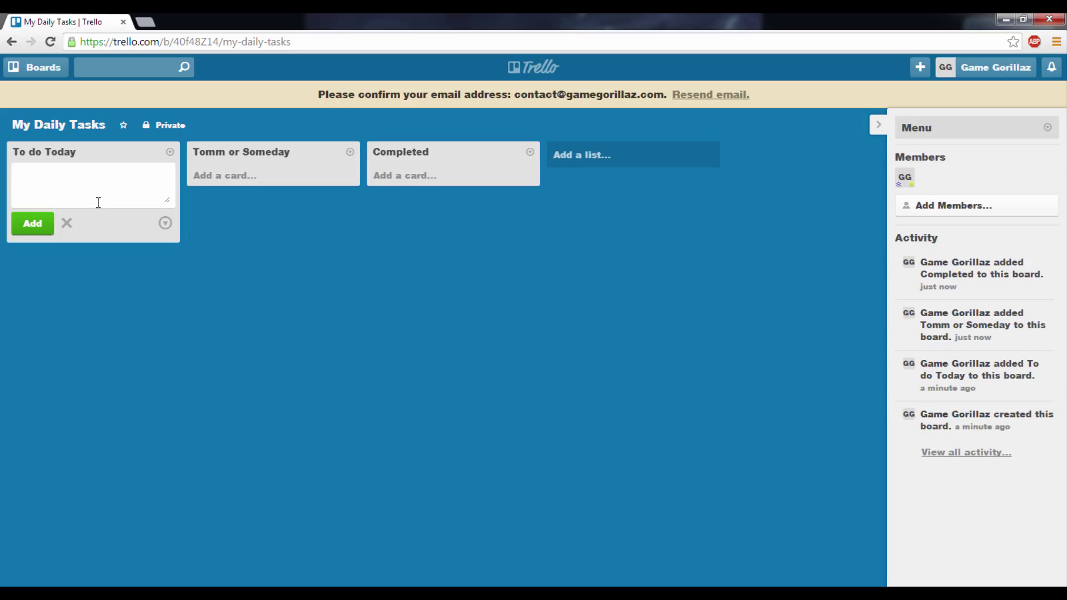
{"action": "left_click", "coordinate": [93, 184]}
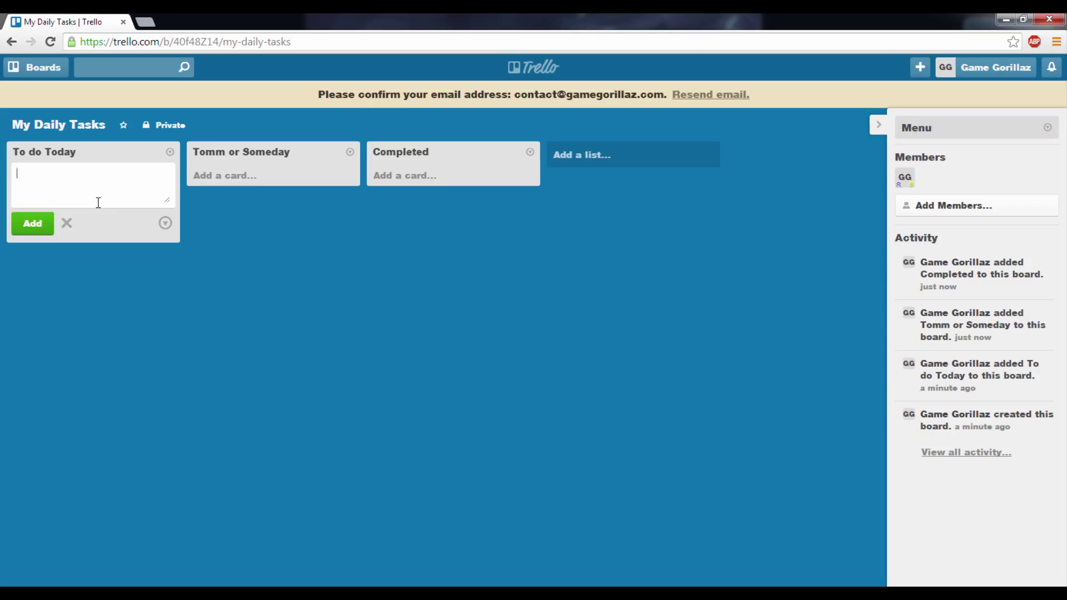
{"action": "type", "text": "R"}
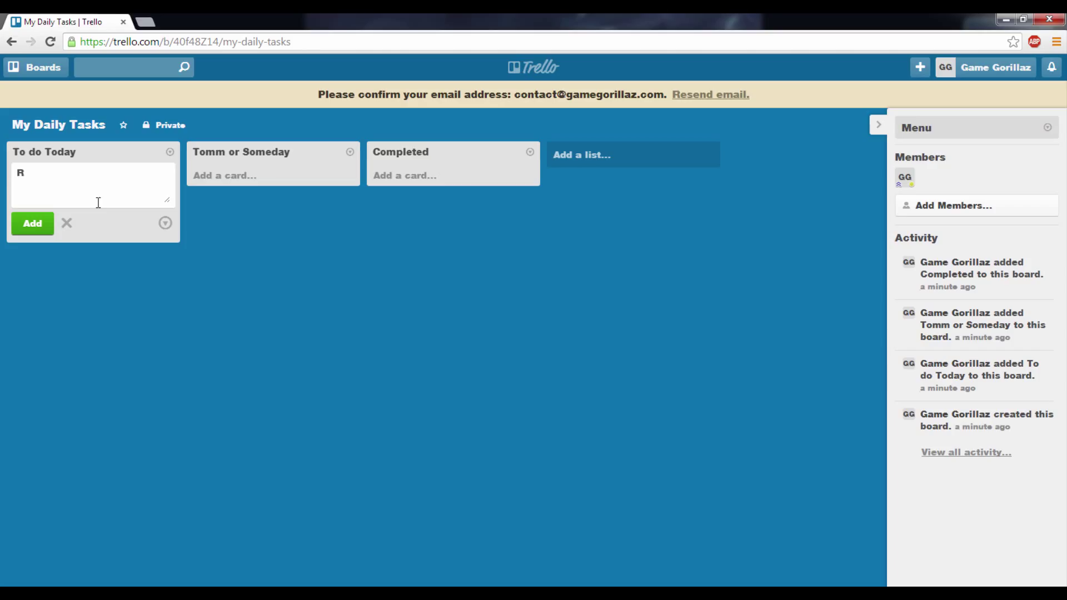
{"action": "type", "text": "Em"}
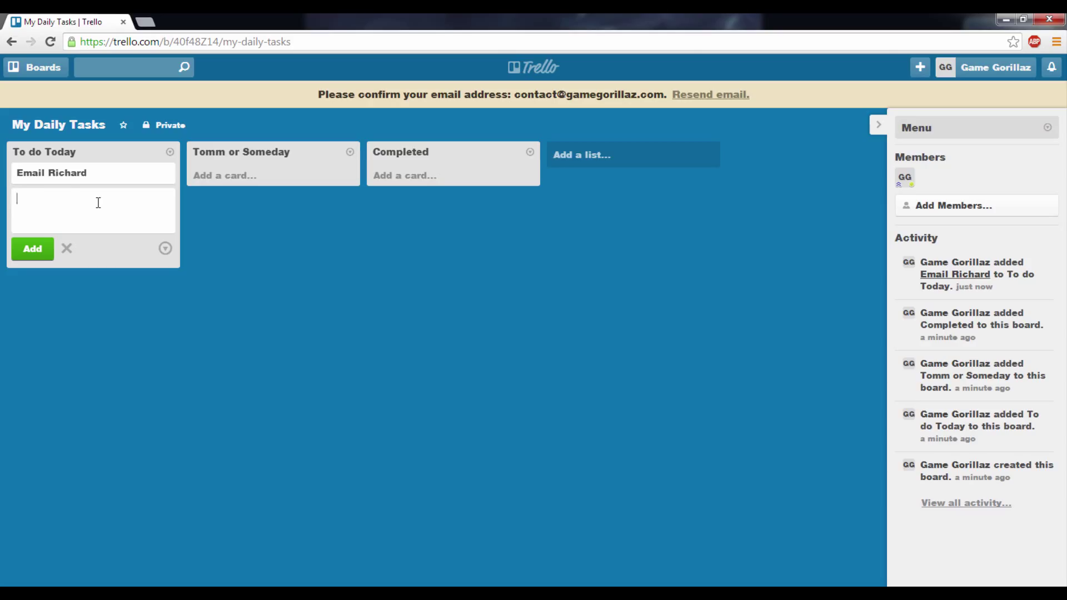
{"action": "type", "text": "Discuss new project"}
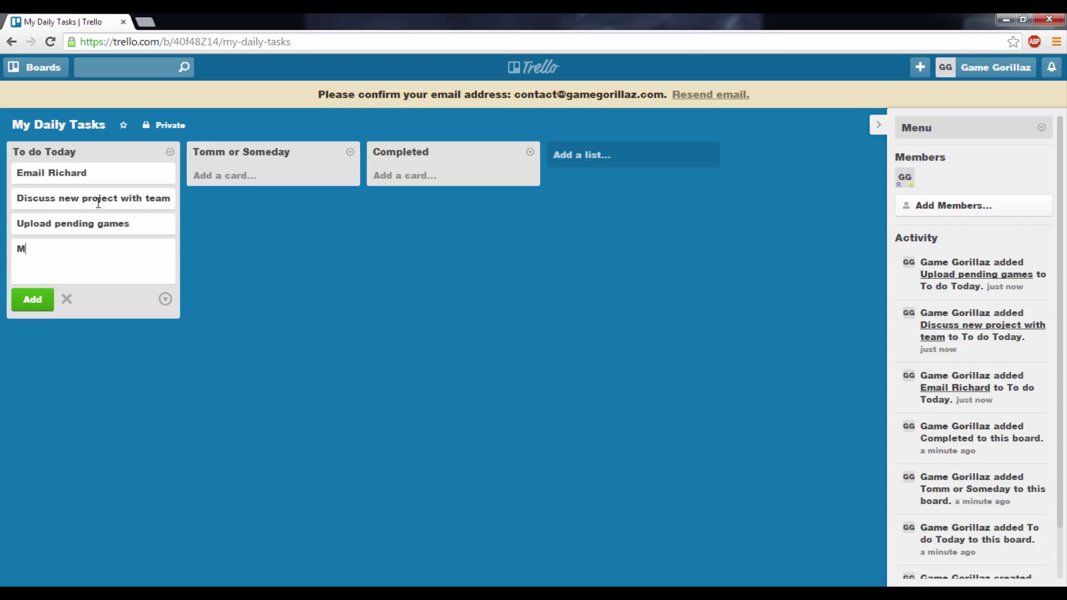
{"action": "type", "text": "ake video for"}
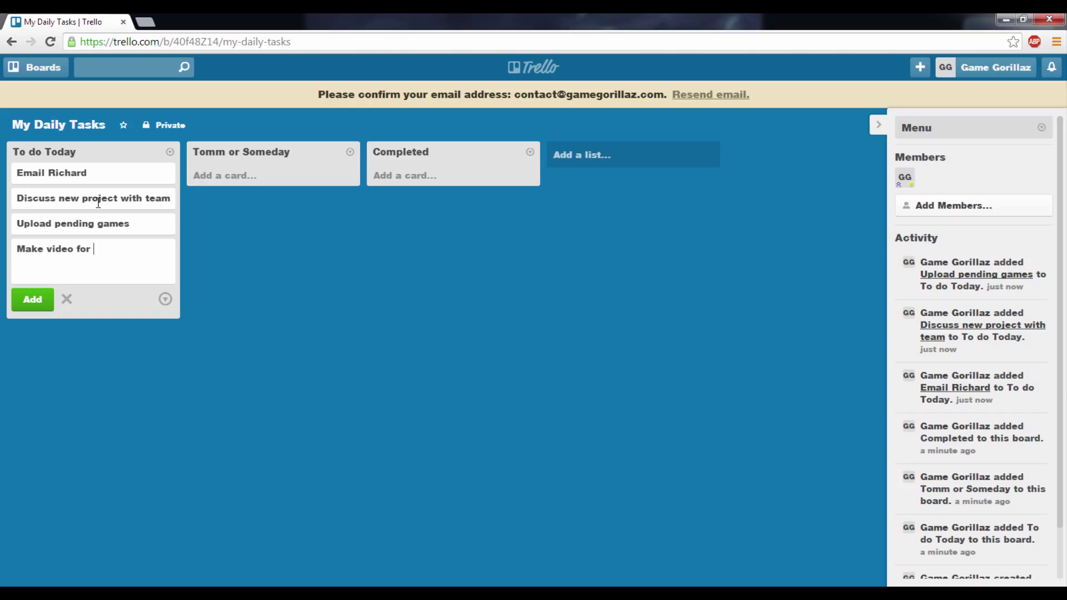
{"action": "type", "text": "Project managent"}
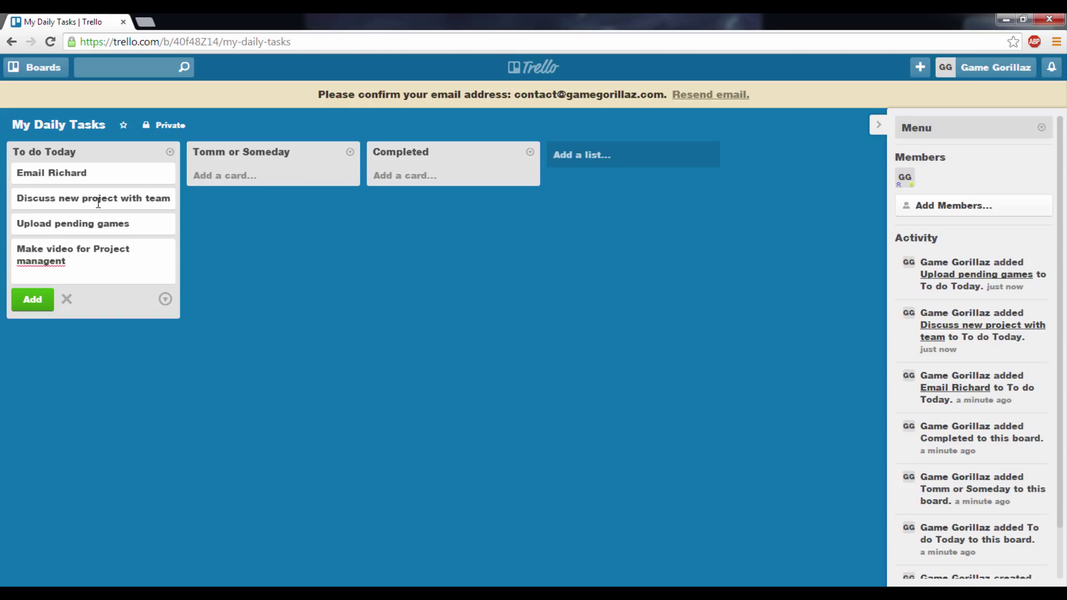
{"action": "key", "text": "BackSpace"}
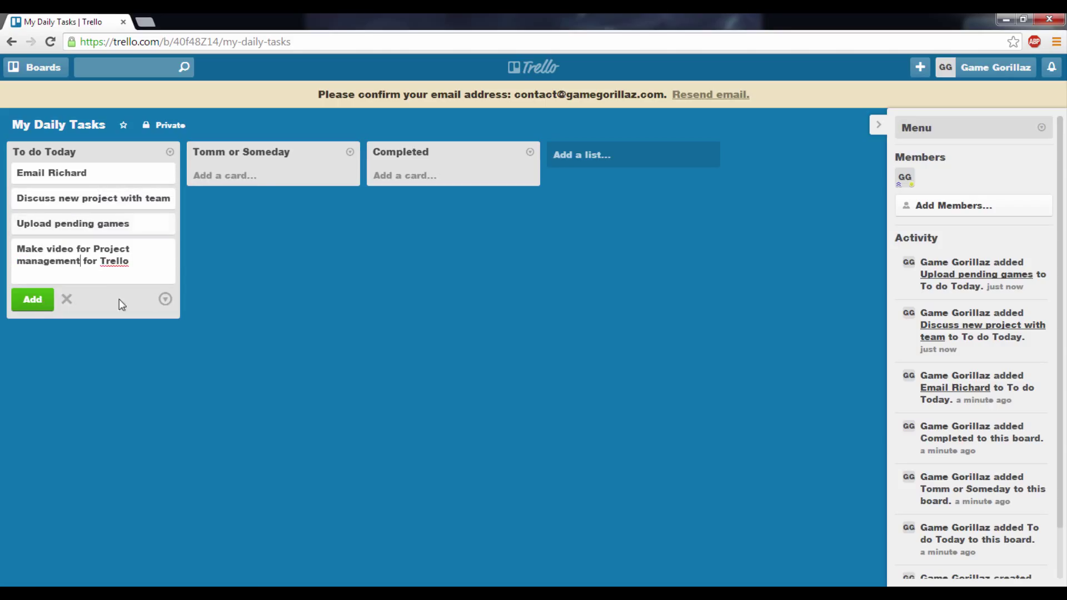
{"action": "left_click", "coordinate": [32, 300]}
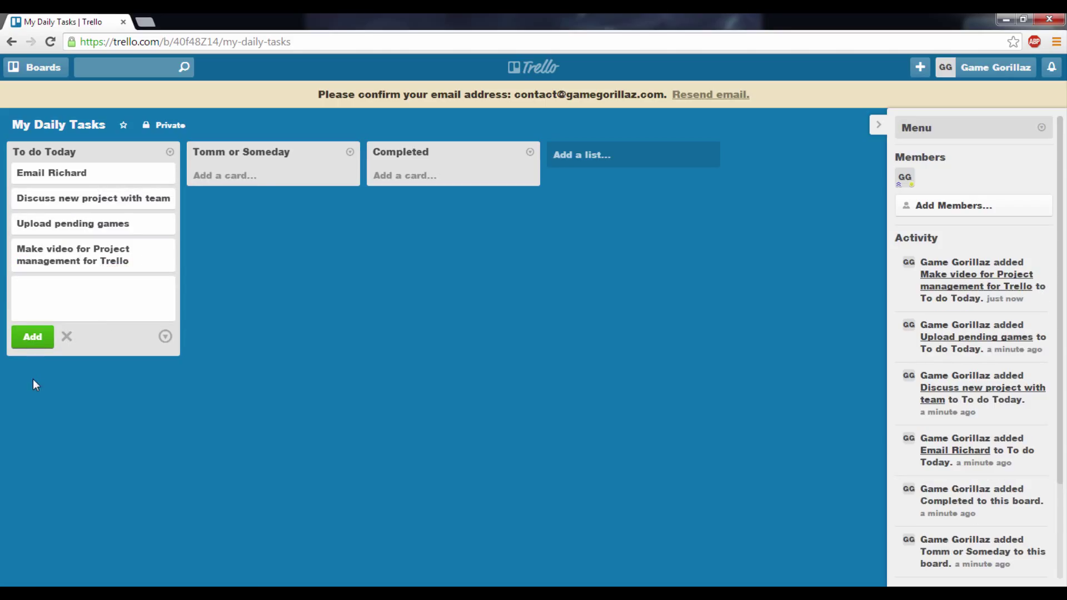
{"action": "mouse_move", "coordinate": [39, 381]}
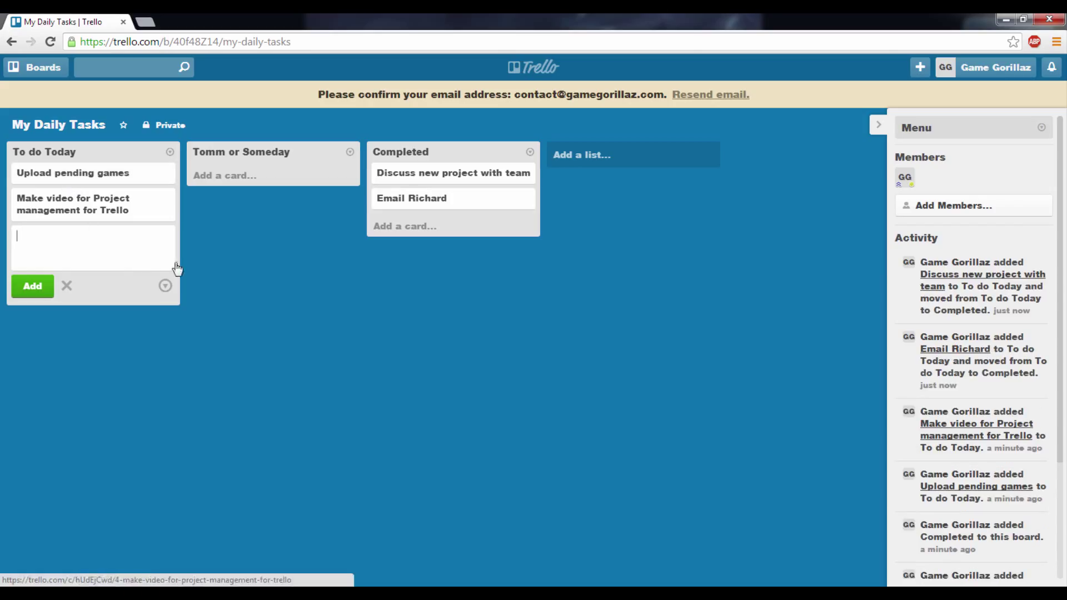
Close the empty add-card form on the To do Today list.
{"action": "left_click", "coordinate": [66, 285]}
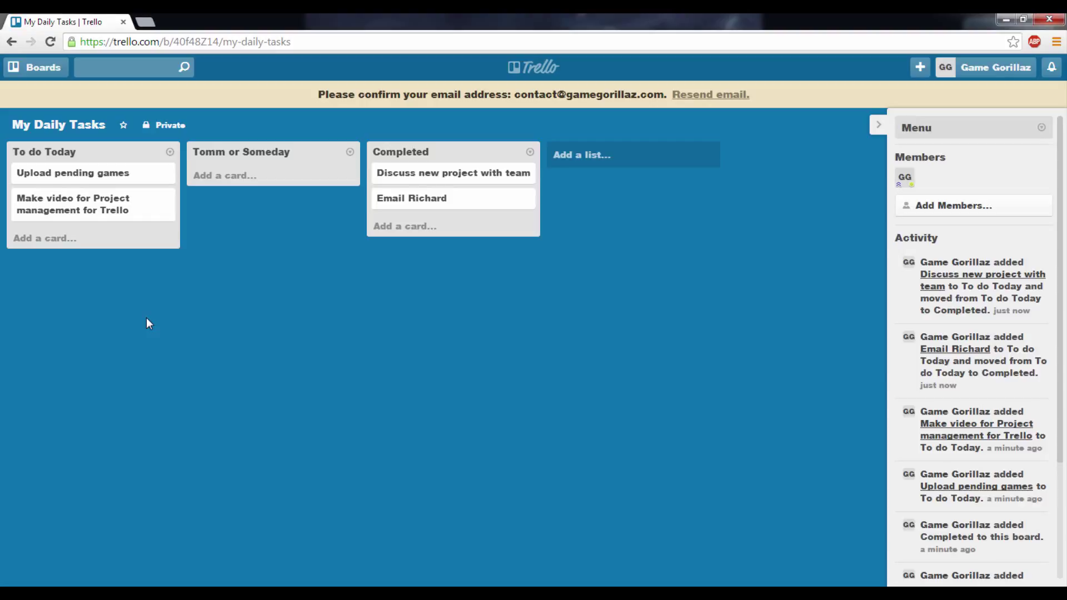
Create the organization 'Game Gorillaz' from the home page and view its Members page.
{"action": "left_click", "coordinate": [533, 66]}
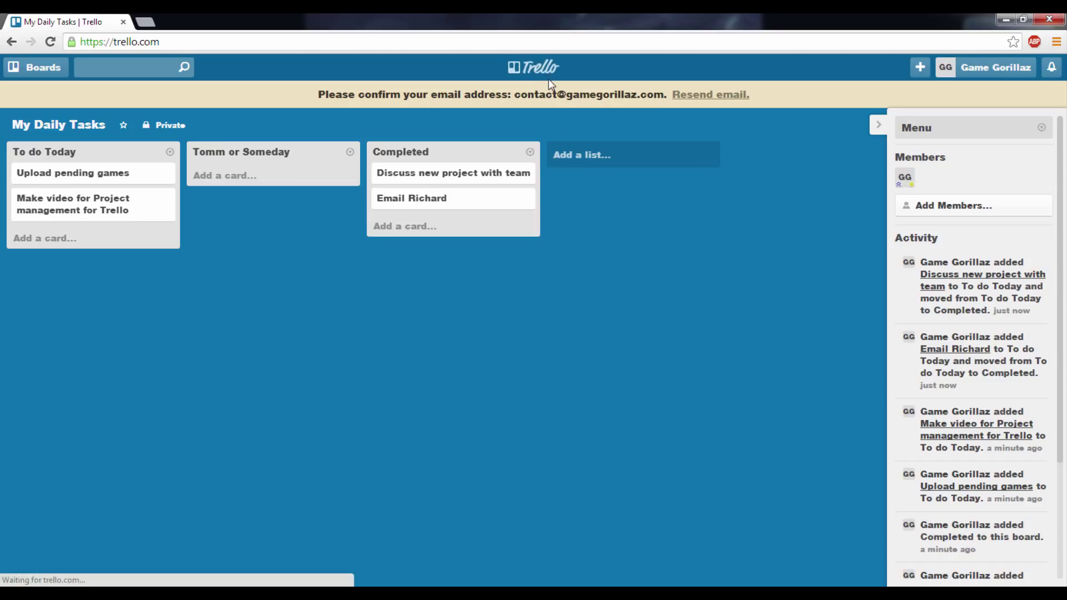
{"action": "left_click", "coordinate": [34, 67]}
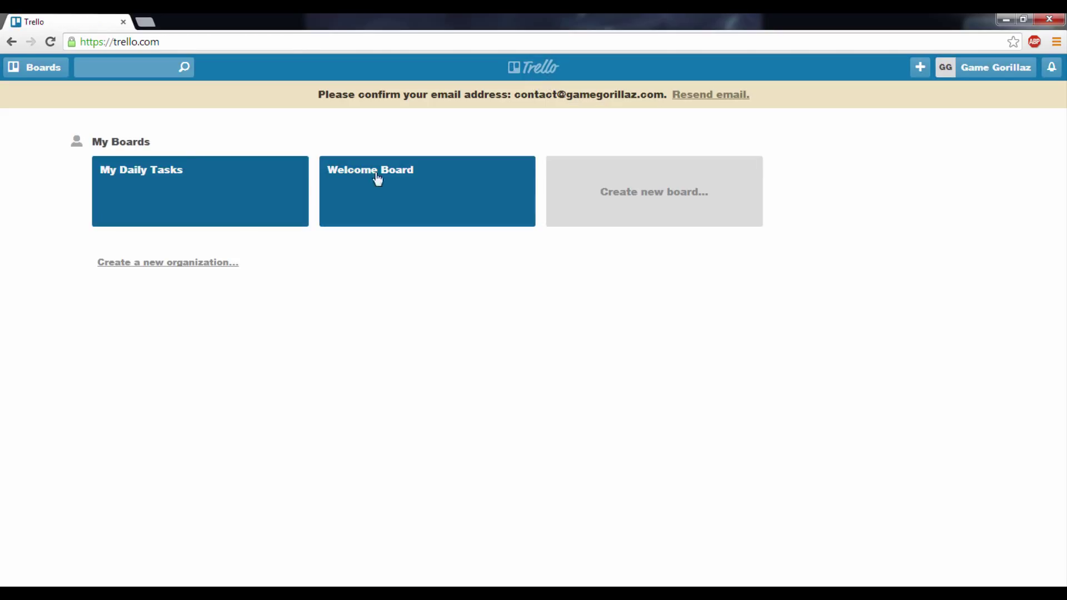
{"action": "left_click", "coordinate": [167, 261]}
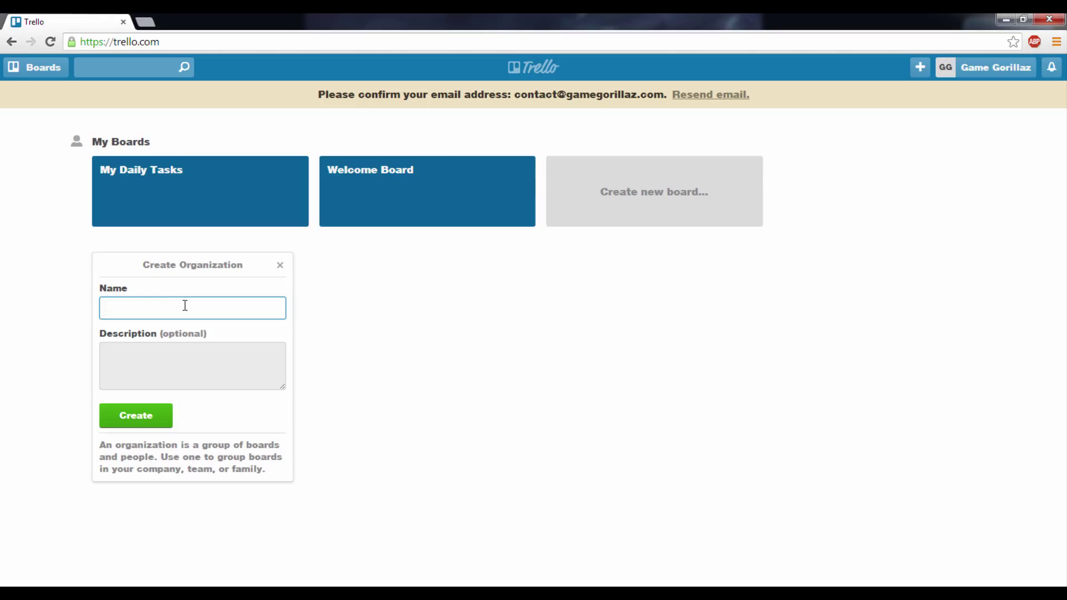
{"action": "type", "text": "Game"}
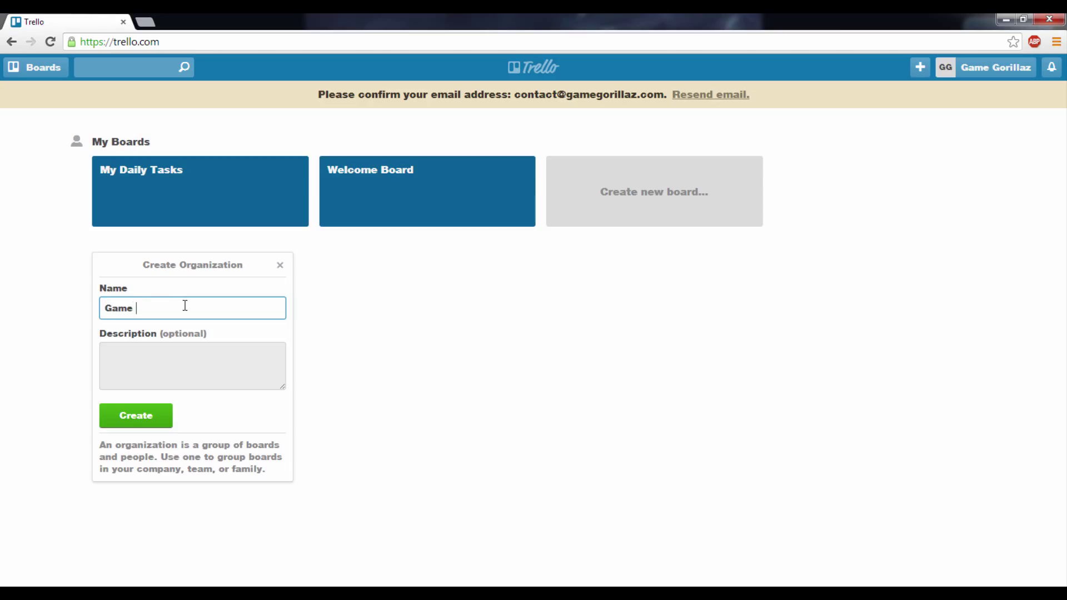
{"action": "left_click", "coordinate": [136, 415]}
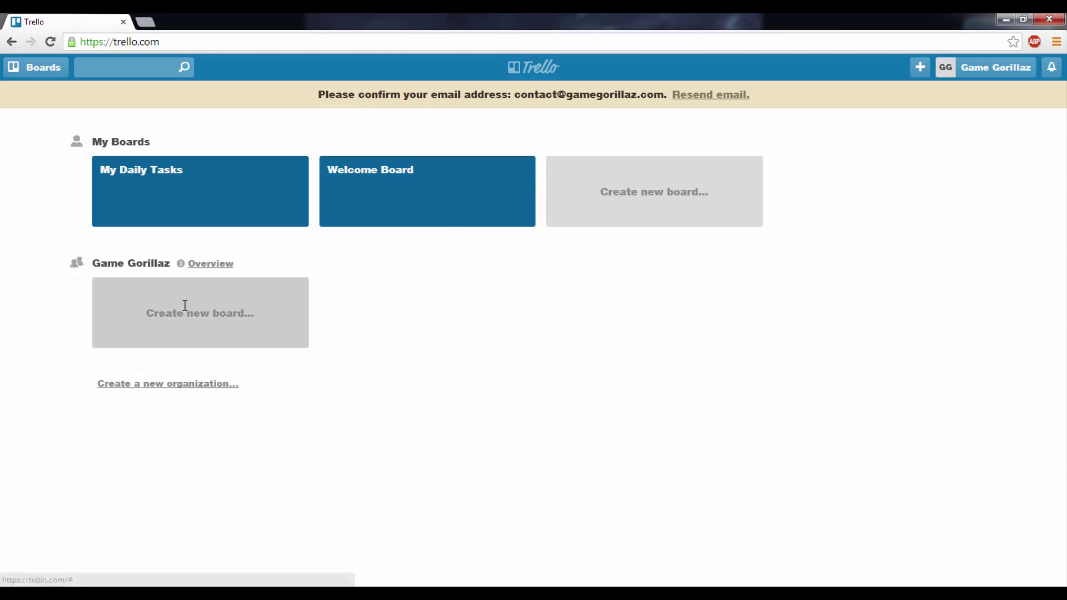
{"action": "left_click", "coordinate": [210, 263]}
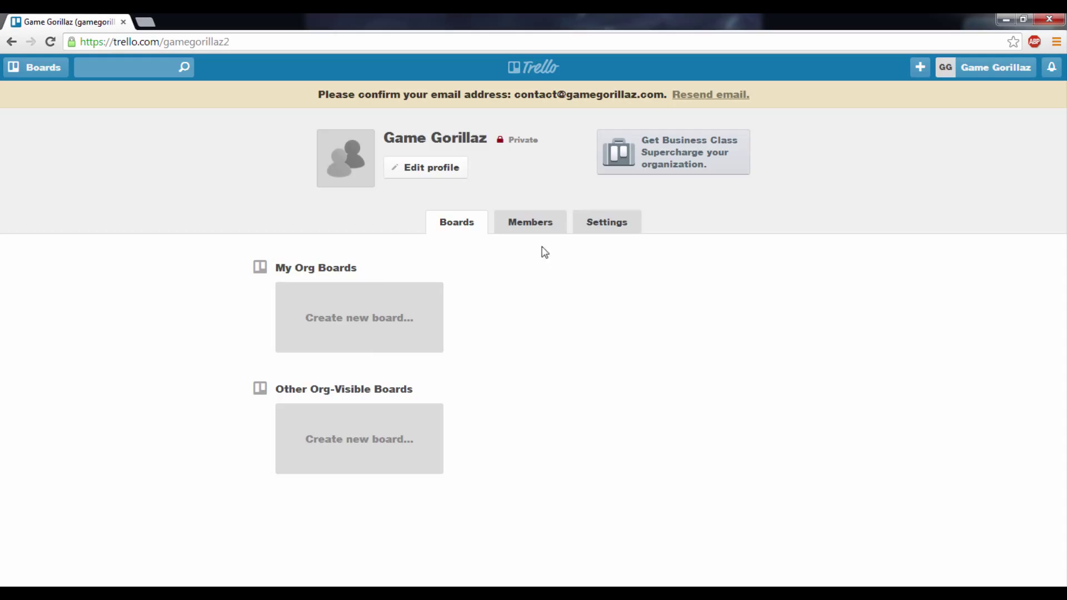
{"action": "mouse_move", "coordinate": [523, 241]}
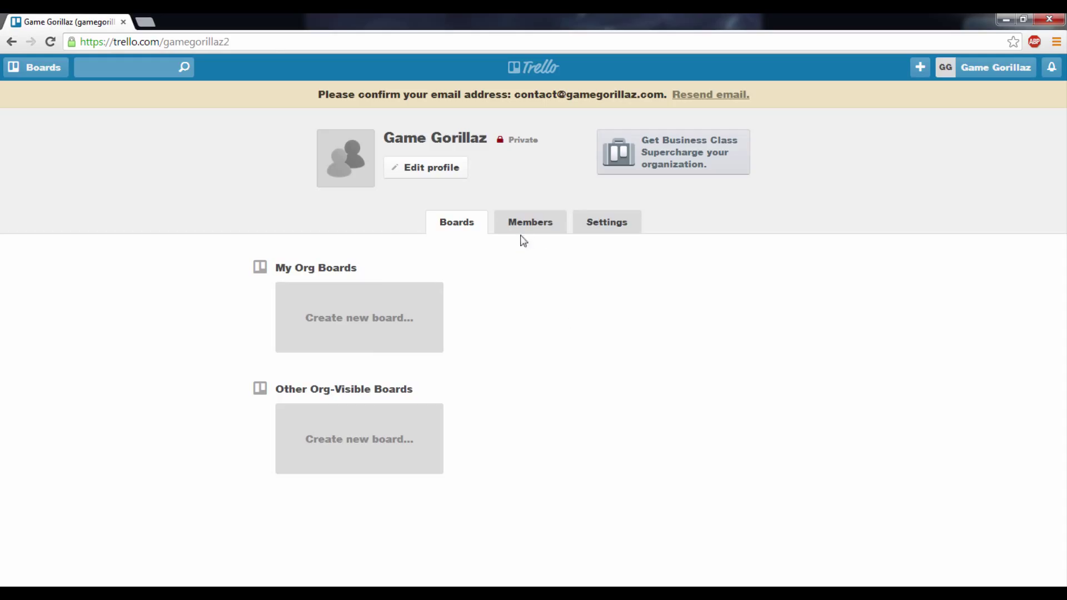
{"action": "left_click", "coordinate": [530, 222]}
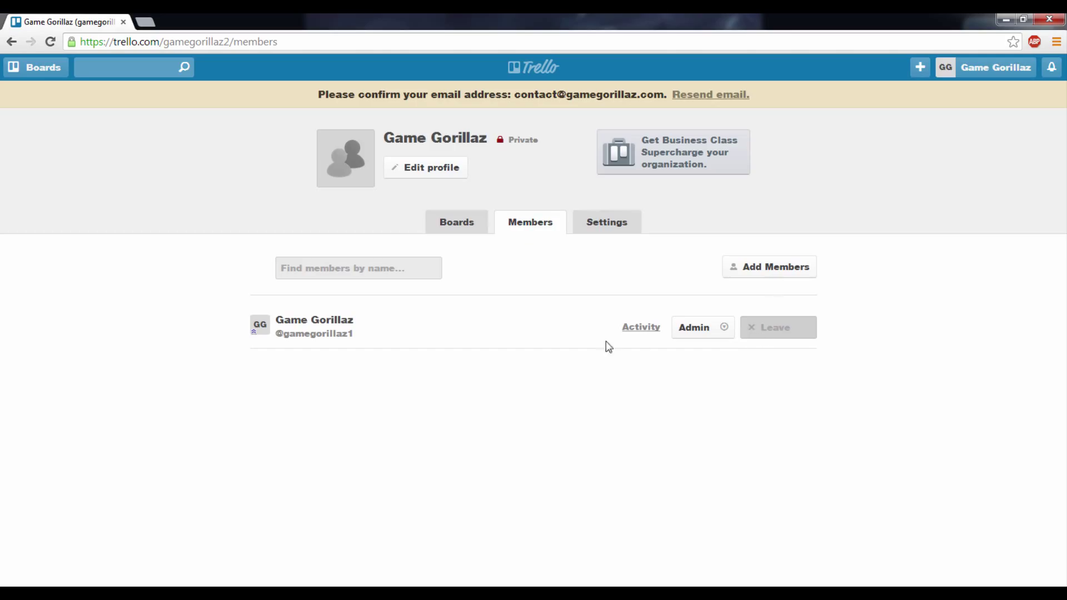
{"action": "left_click", "coordinate": [769, 266]}
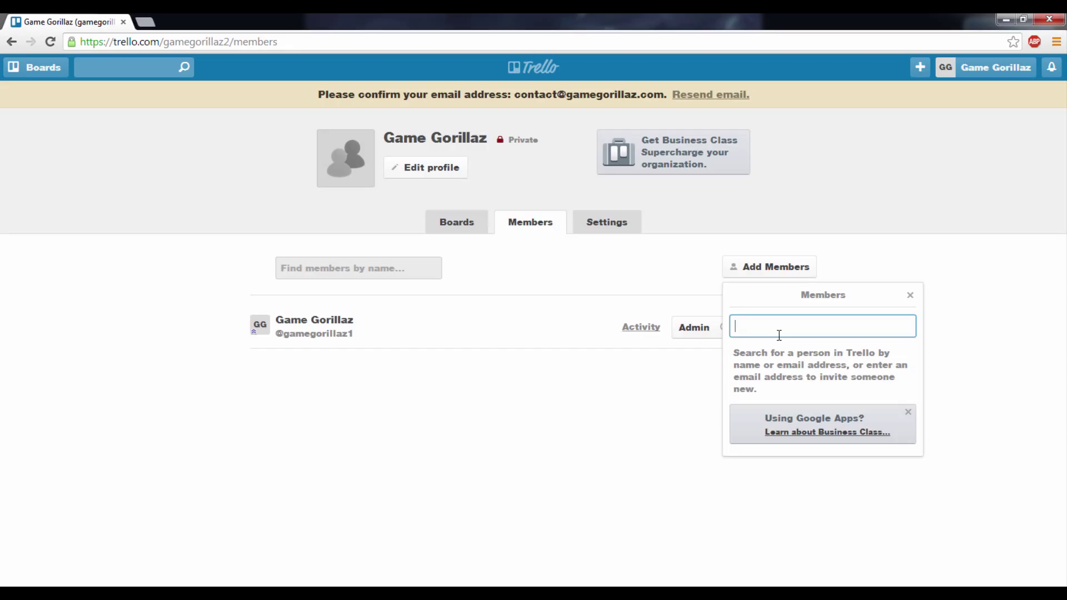
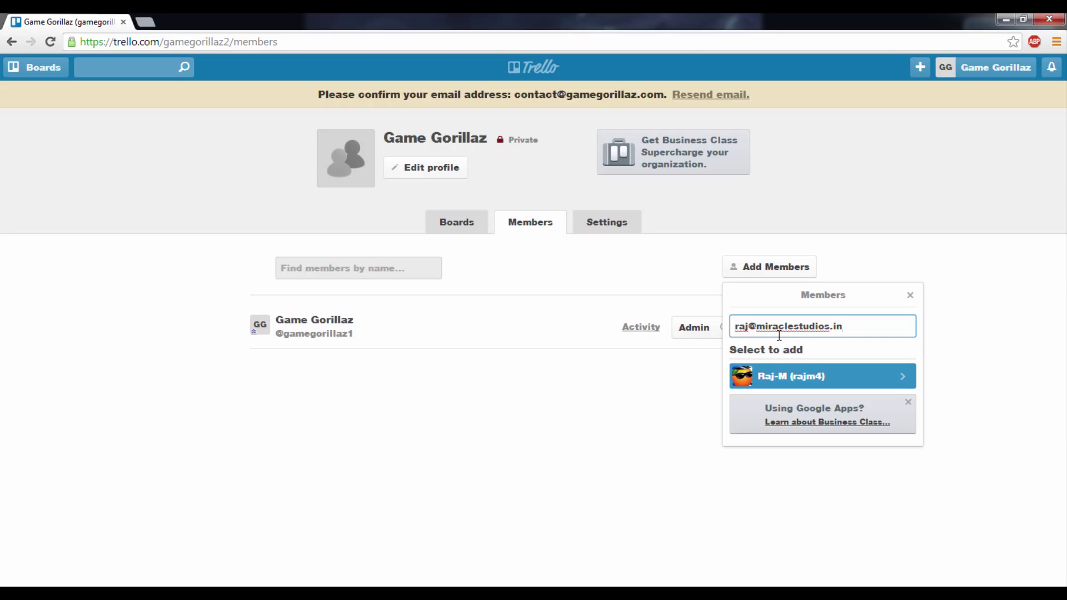
{"action": "mouse_move", "coordinate": [820, 394]}
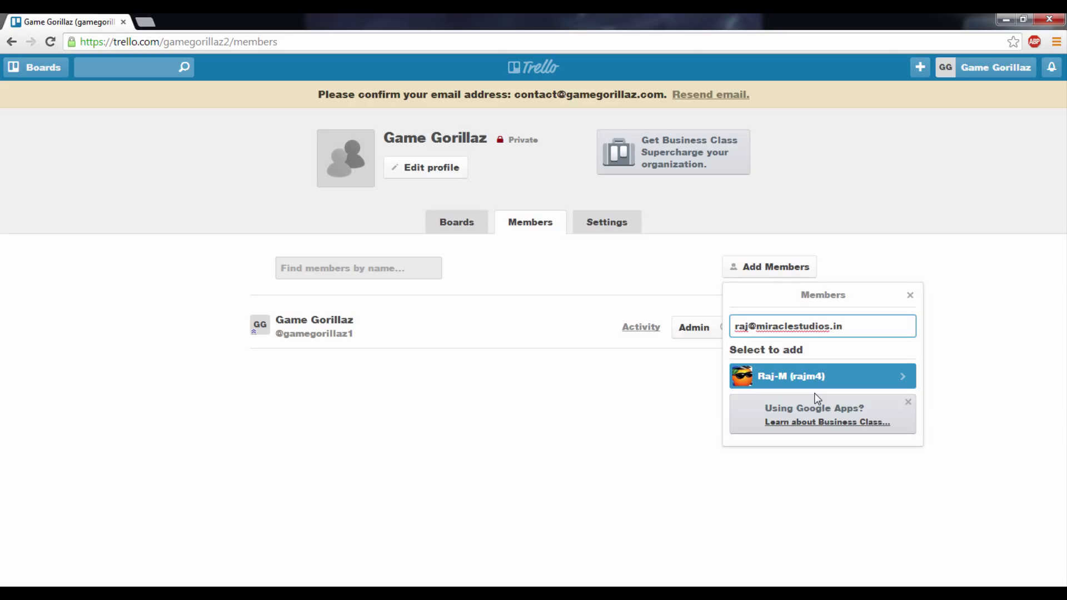
{"action": "mouse_move", "coordinate": [453, 399]}
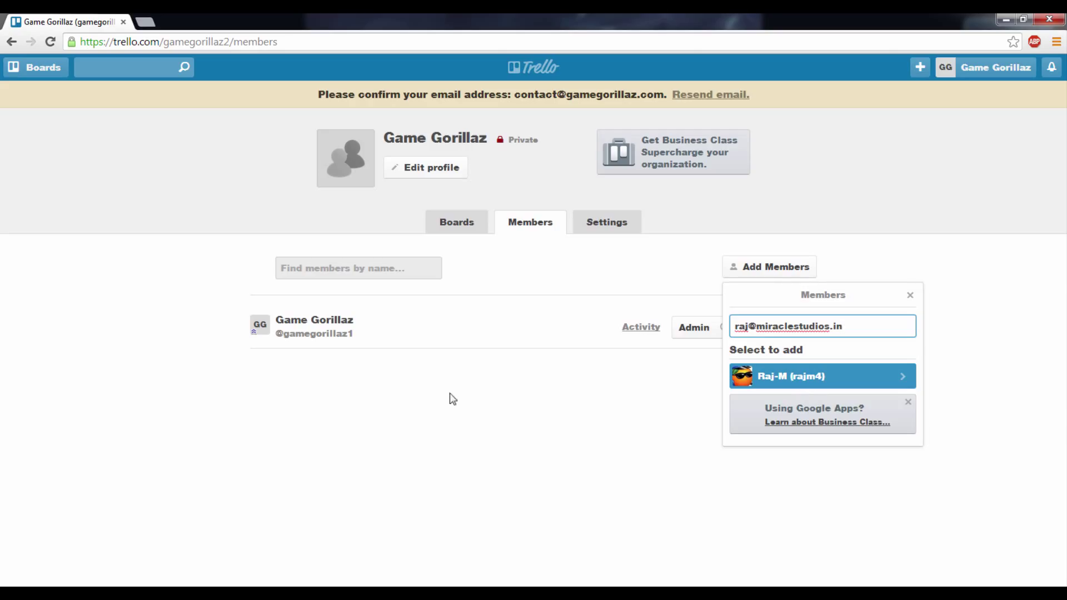
{"action": "left_click", "coordinate": [910, 294]}
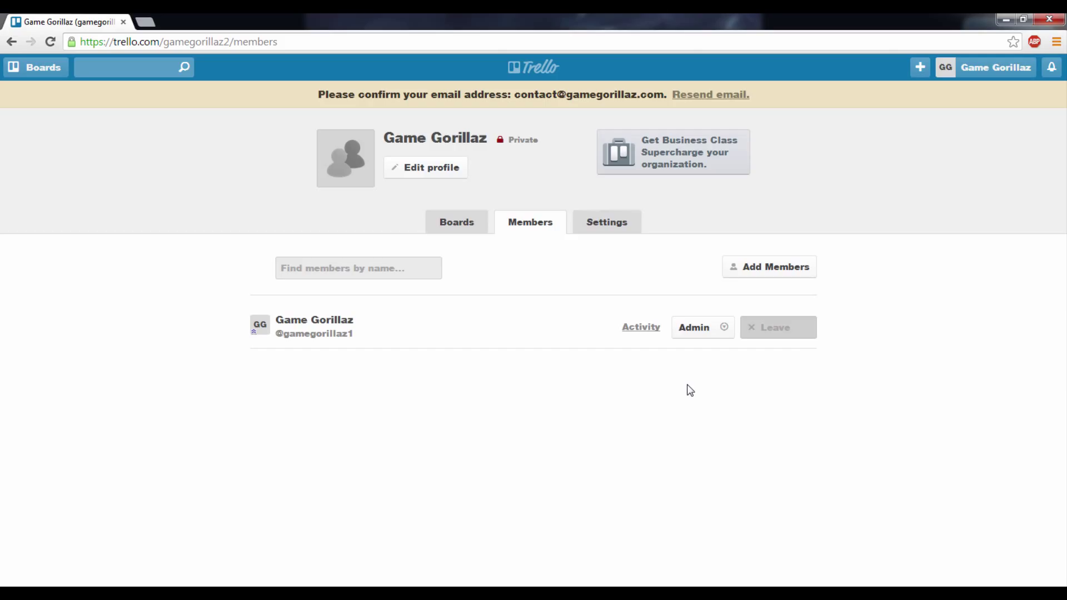
{"action": "left_click", "coordinate": [456, 221]}
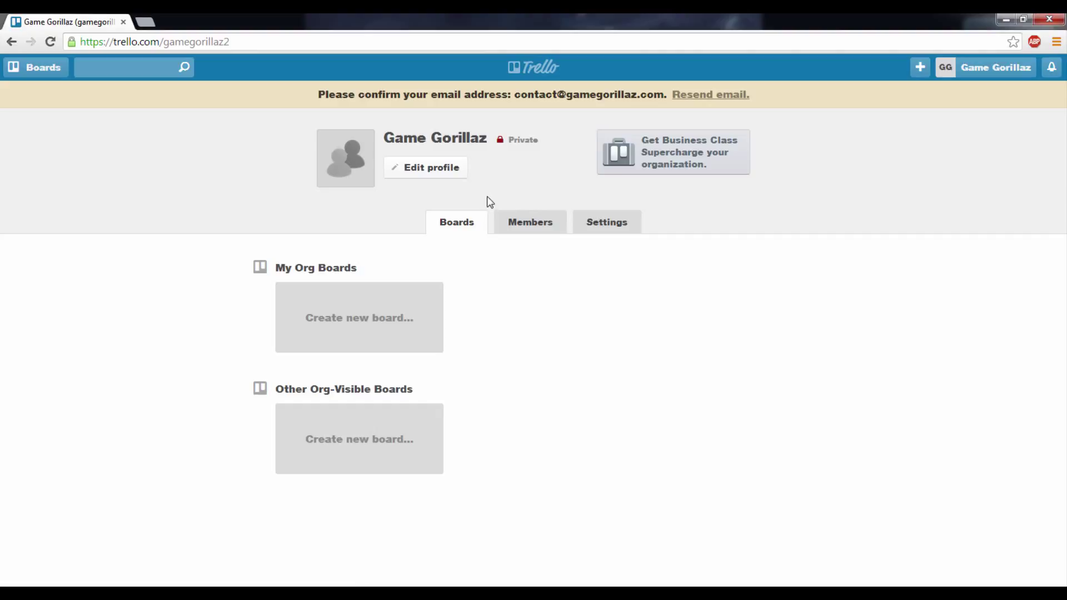
{"action": "mouse_move", "coordinate": [364, 277]}
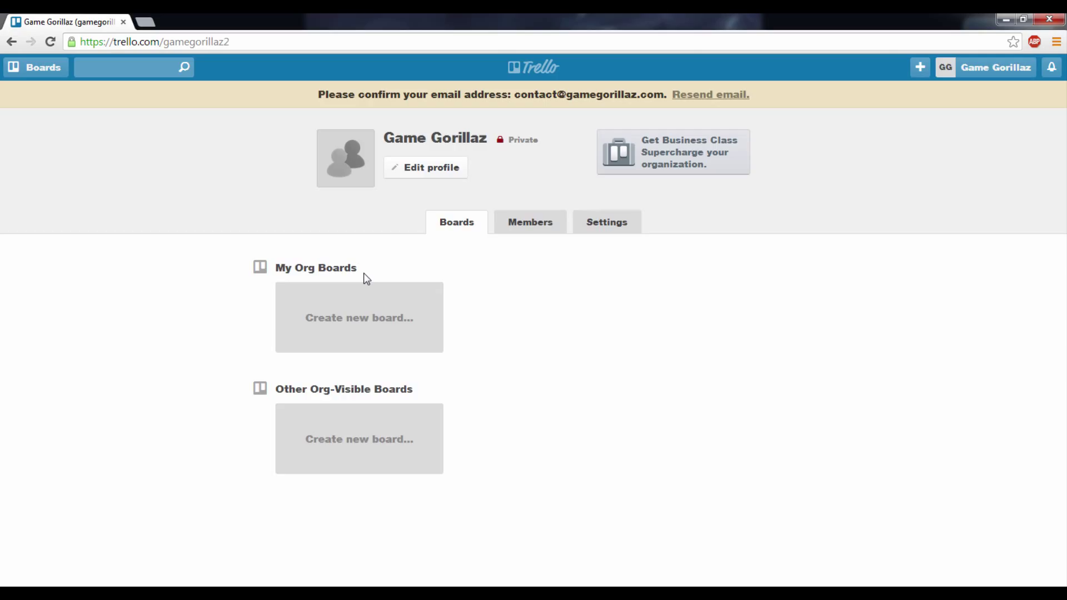
Create a Game Gorillaz organization board titled 'BasketBall Project'.
{"action": "left_click", "coordinate": [358, 317]}
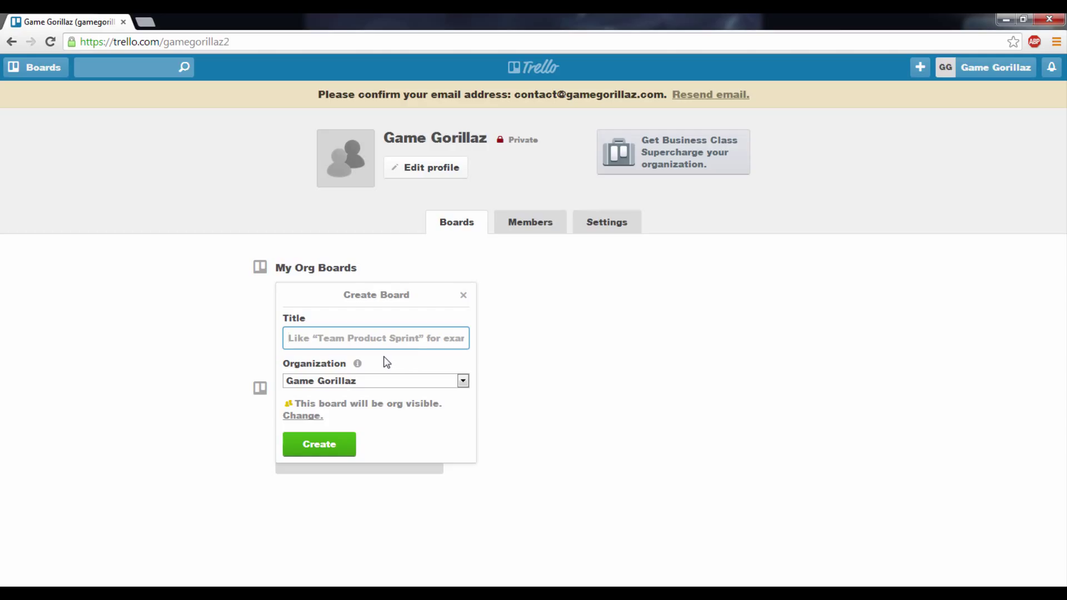
{"action": "left_click", "coordinate": [376, 338]}
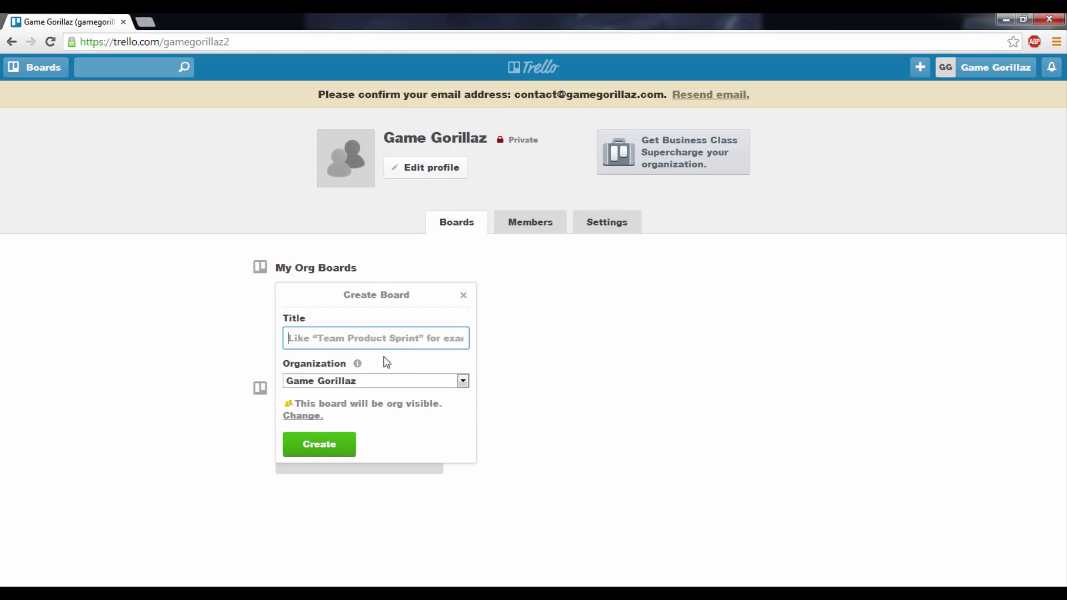
{"action": "type", "text": "BasketBall"}
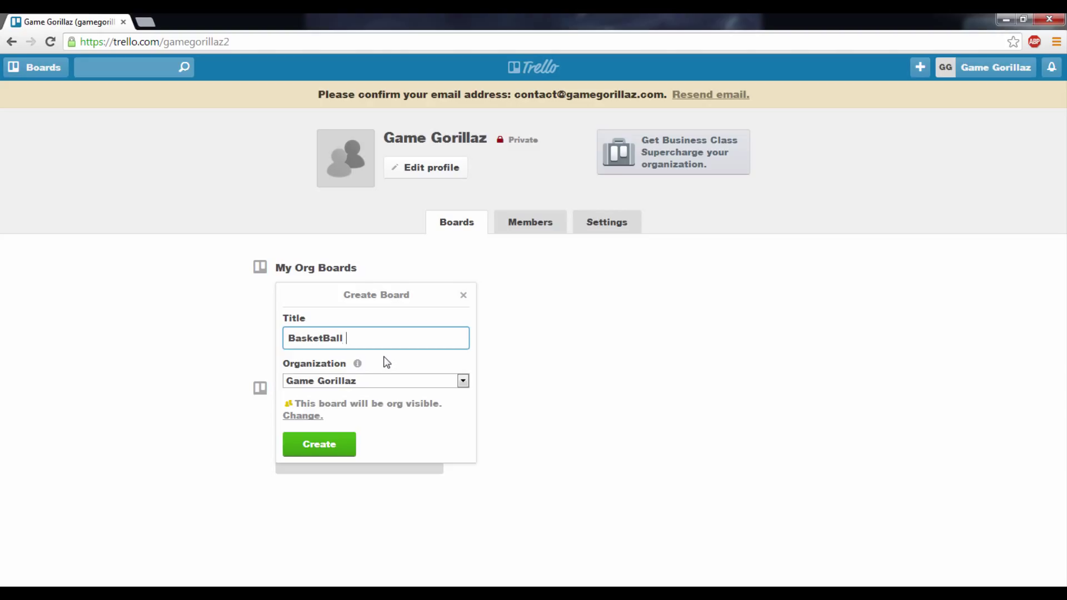
{"action": "left_click", "coordinate": [319, 443]}
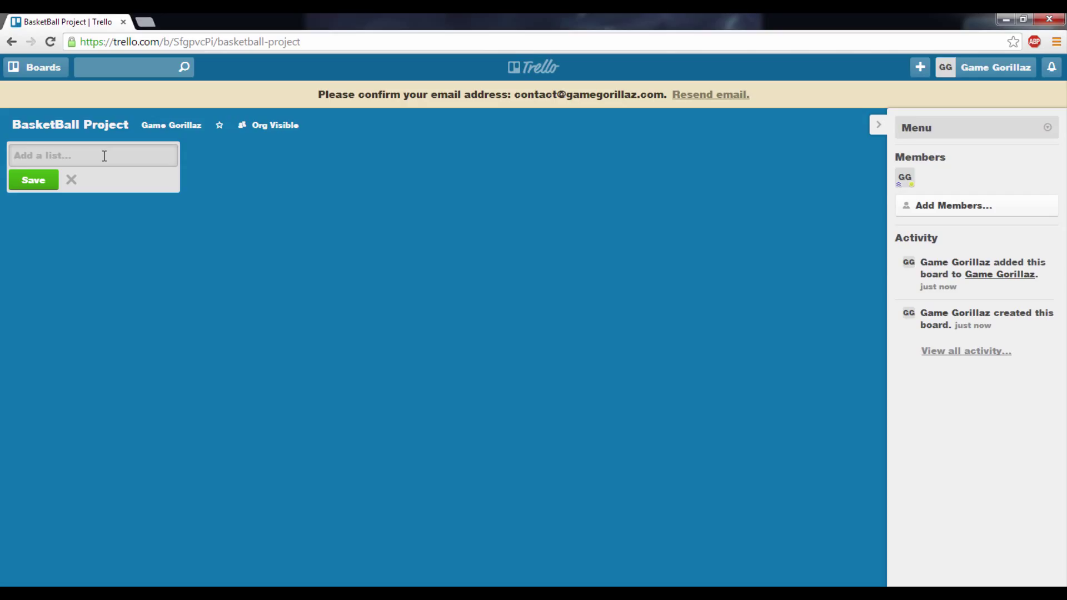
Add a list named Milestone 1 holding the cards Designing and Programming.
{"action": "type", "text": "Milestones"}
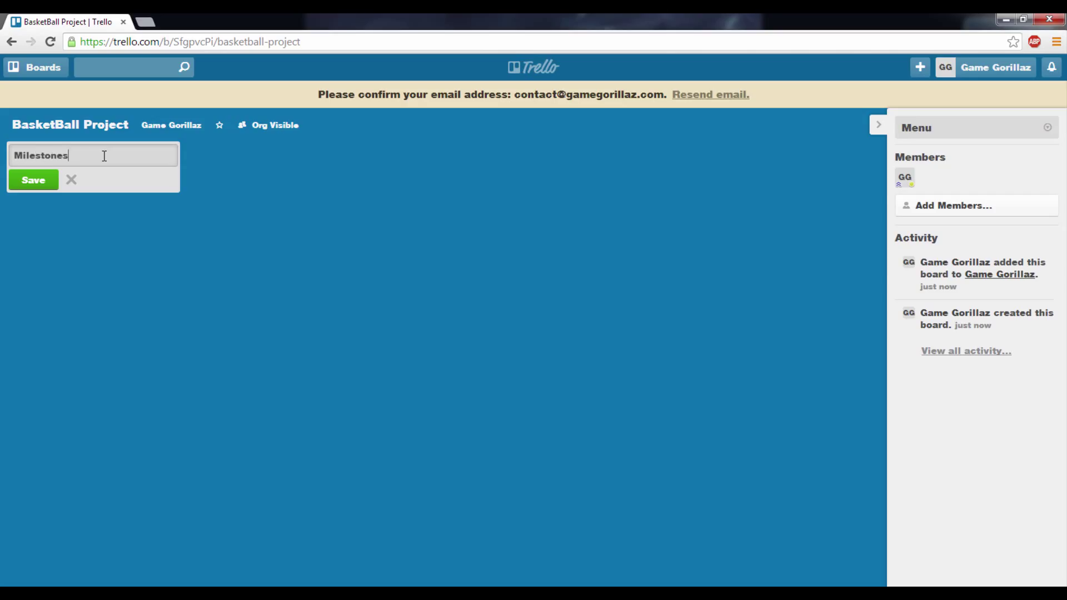
{"action": "left_click", "coordinate": [33, 179]}
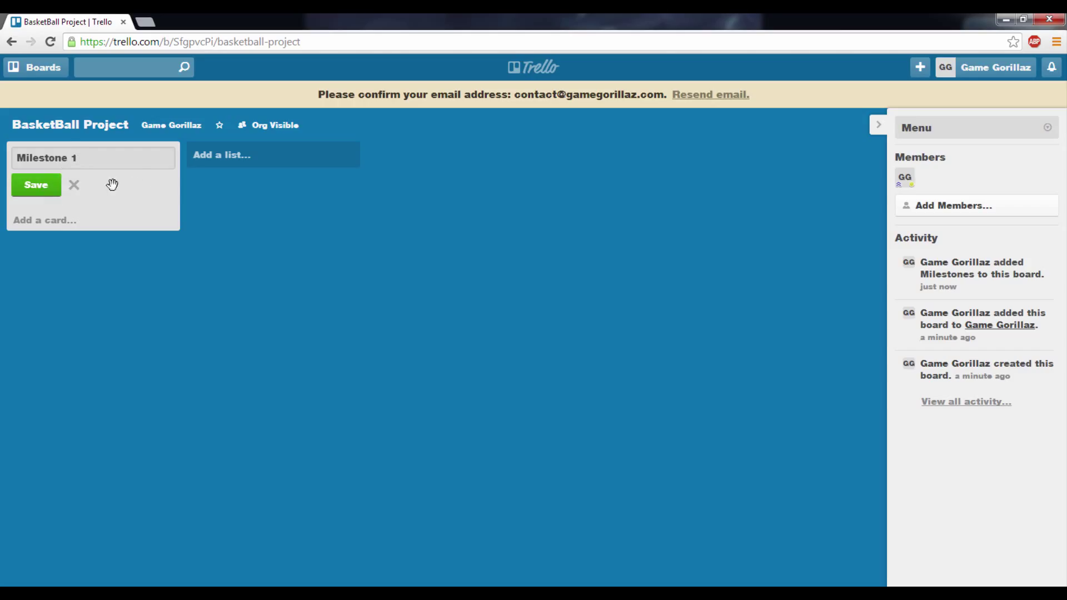
{"action": "left_click", "coordinate": [45, 220]}
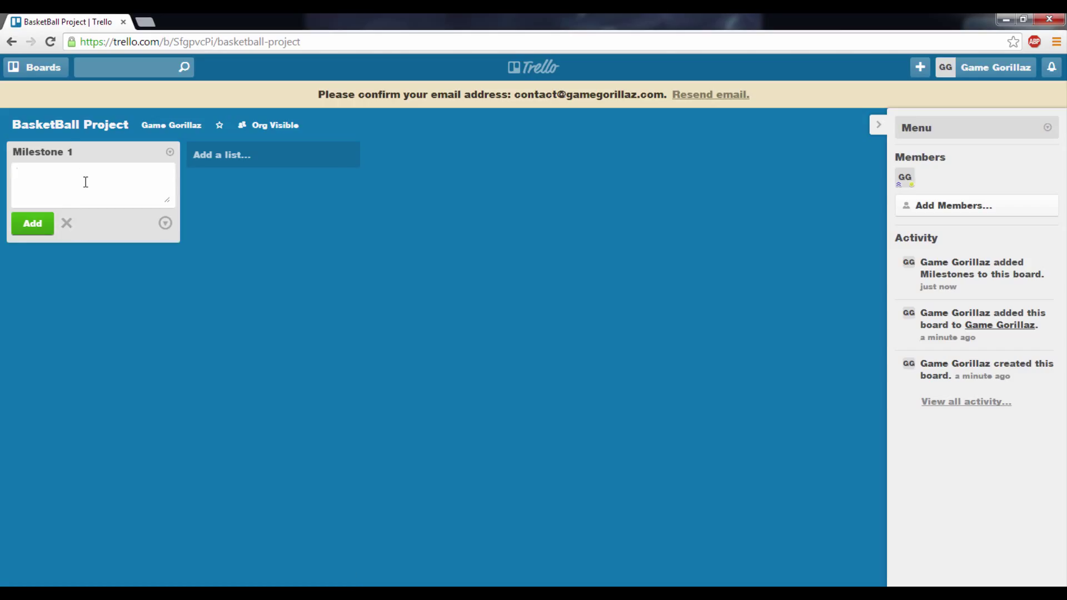
{"action": "type", "text": "Des"}
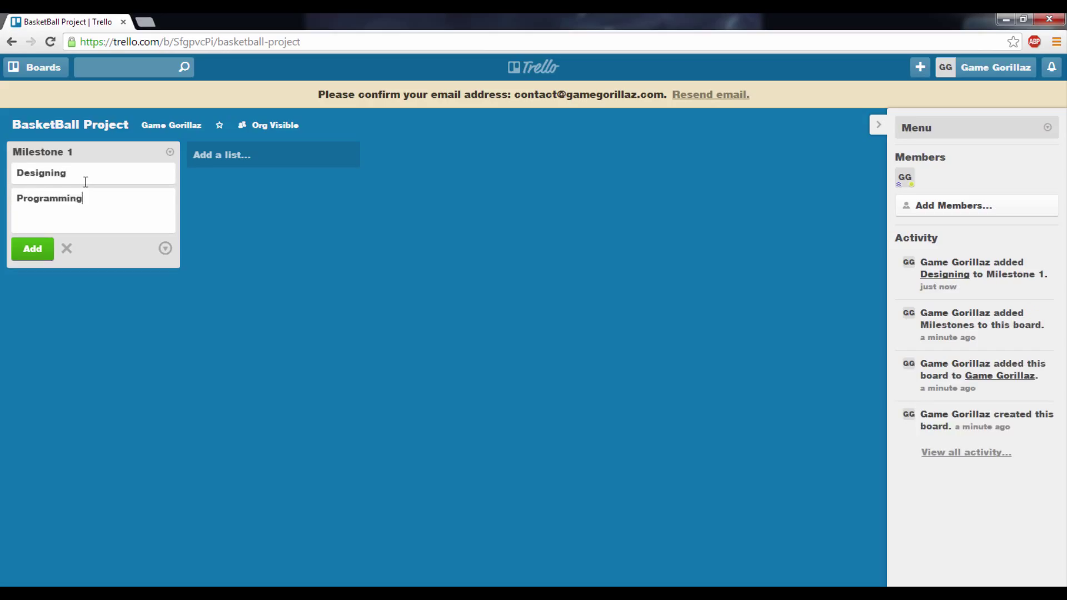
{"action": "left_click", "coordinate": [32, 248]}
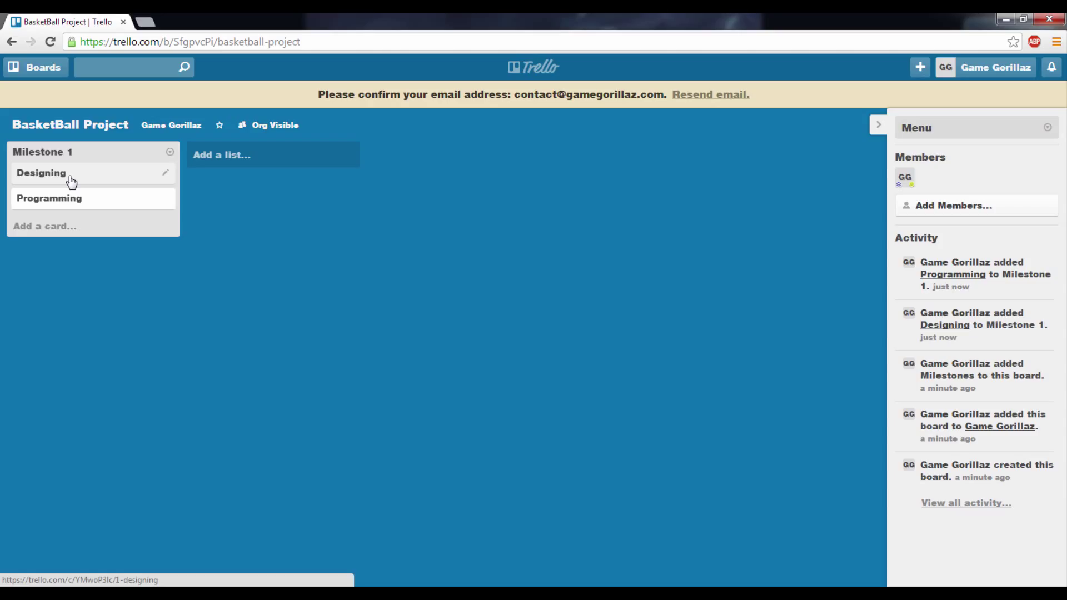
Open the Designing card and add a checklist named 'GUI'.
{"action": "left_click", "coordinate": [41, 172]}
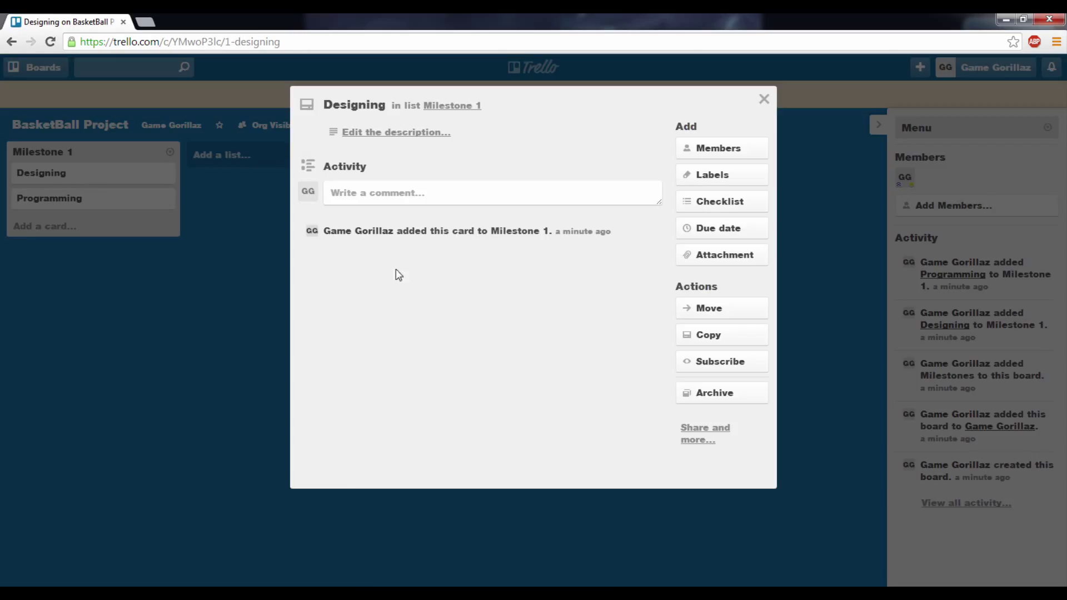
{"action": "mouse_move", "coordinate": [403, 276]}
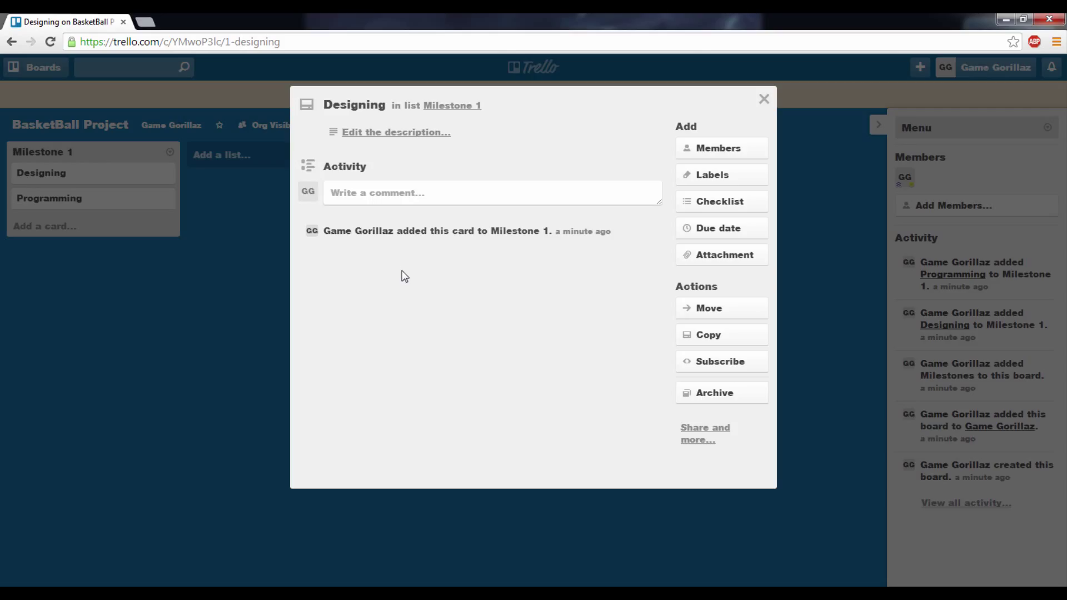
{"action": "mouse_move", "coordinate": [720, 200]}
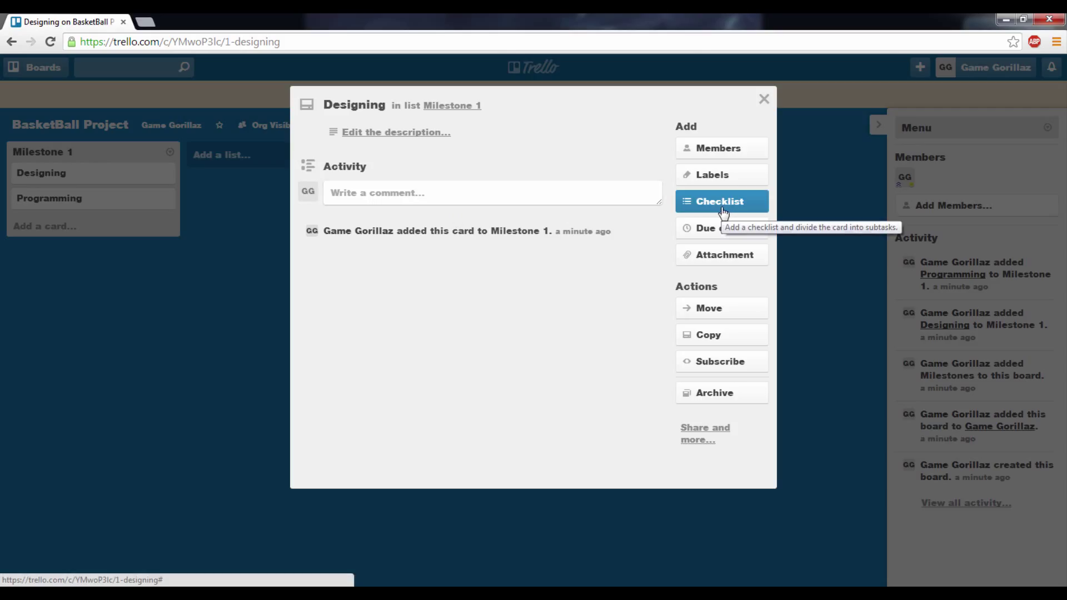
{"action": "left_click", "coordinate": [719, 200]}
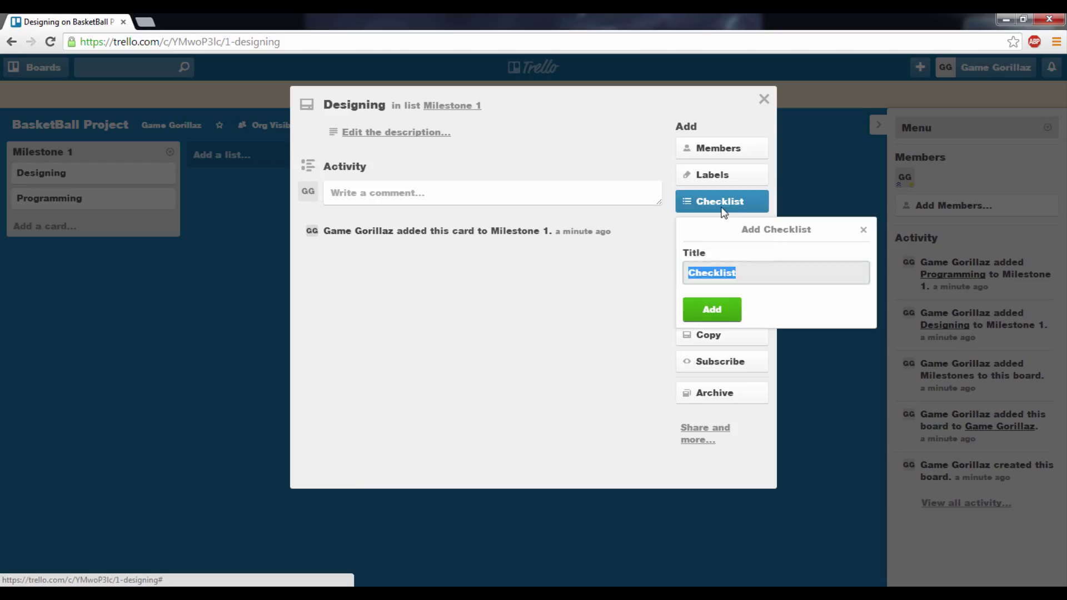
{"action": "mouse_move", "coordinate": [764, 303]}
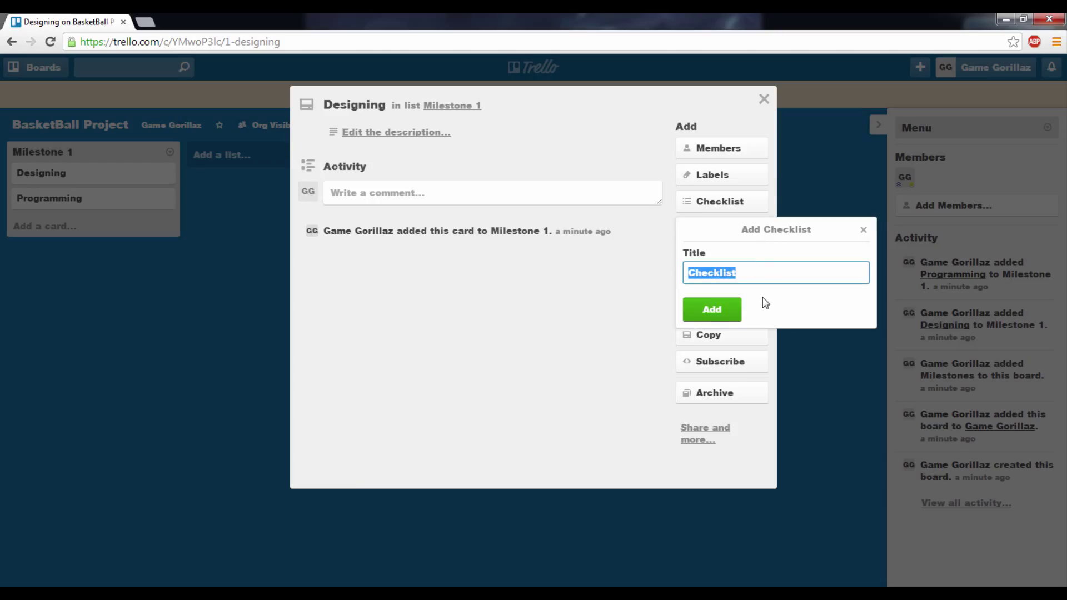
{"action": "mouse_move", "coordinate": [711, 316]}
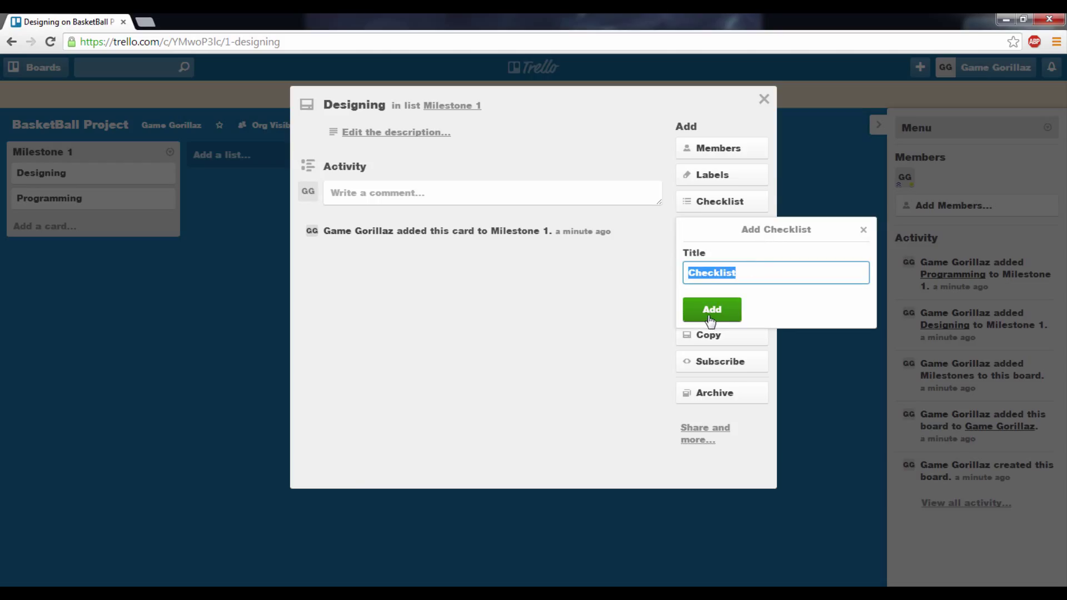
{"action": "type", "text": "G"}
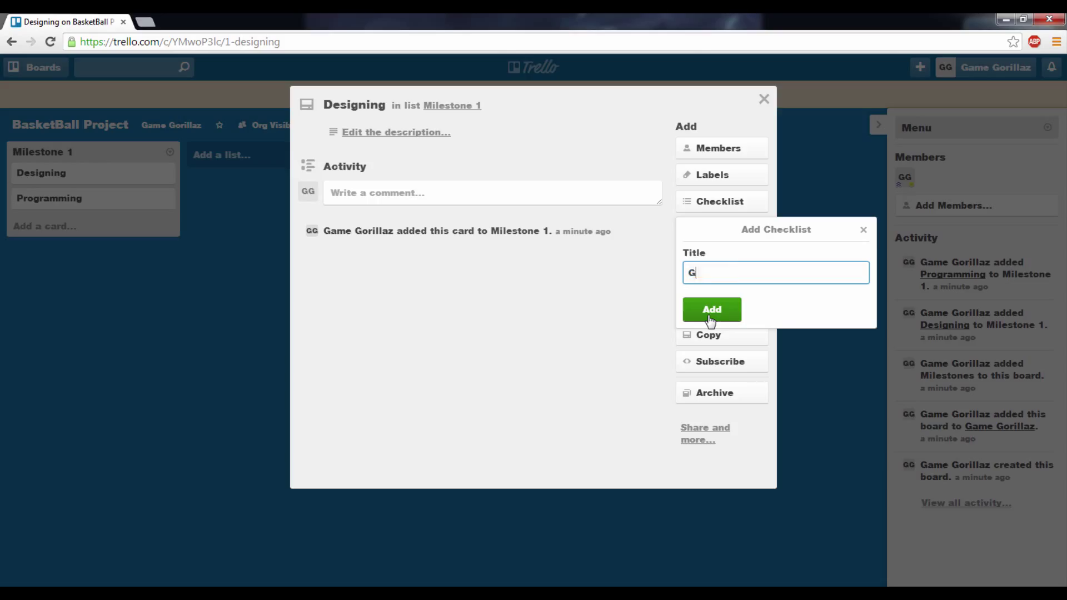
{"action": "type", "text": "UI"}
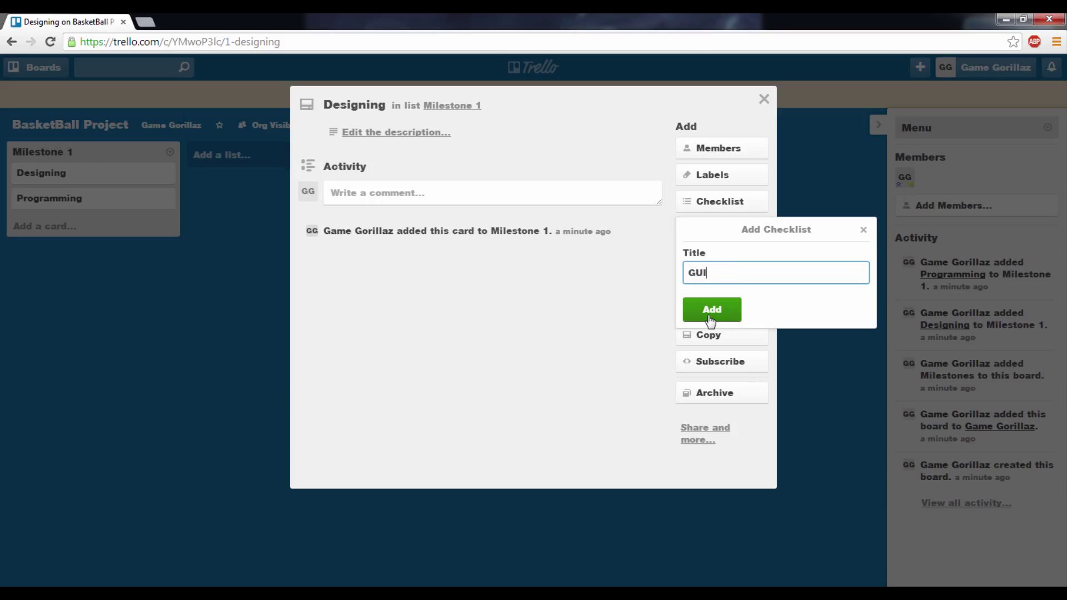
{"action": "left_click", "coordinate": [711, 309]}
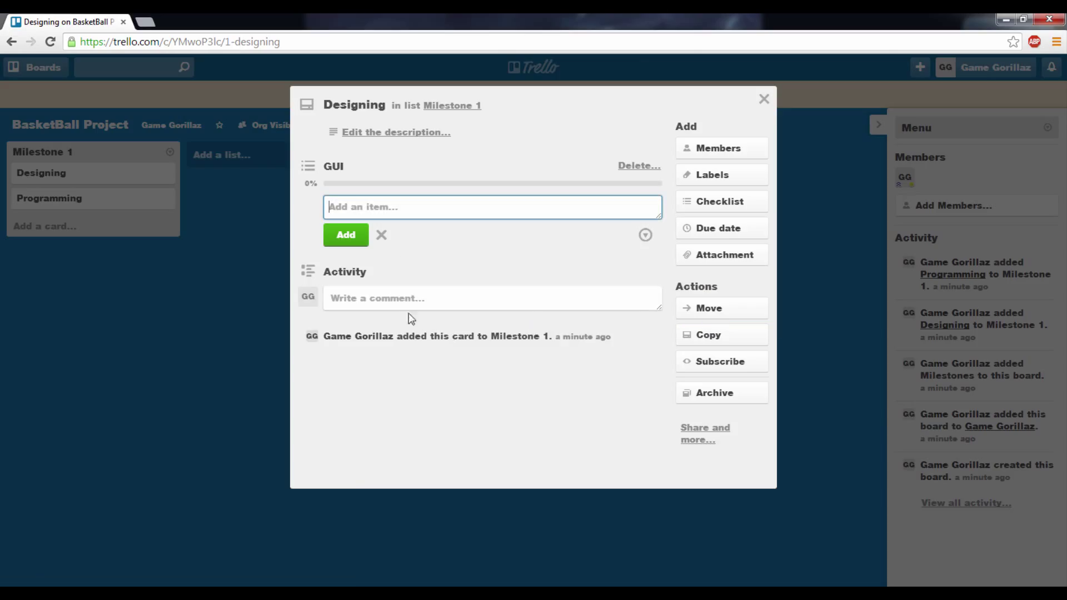
Add Homescreen, Icon and 5 Screenshots to the GUI checklist.
{"action": "left_click", "coordinate": [345, 234]}
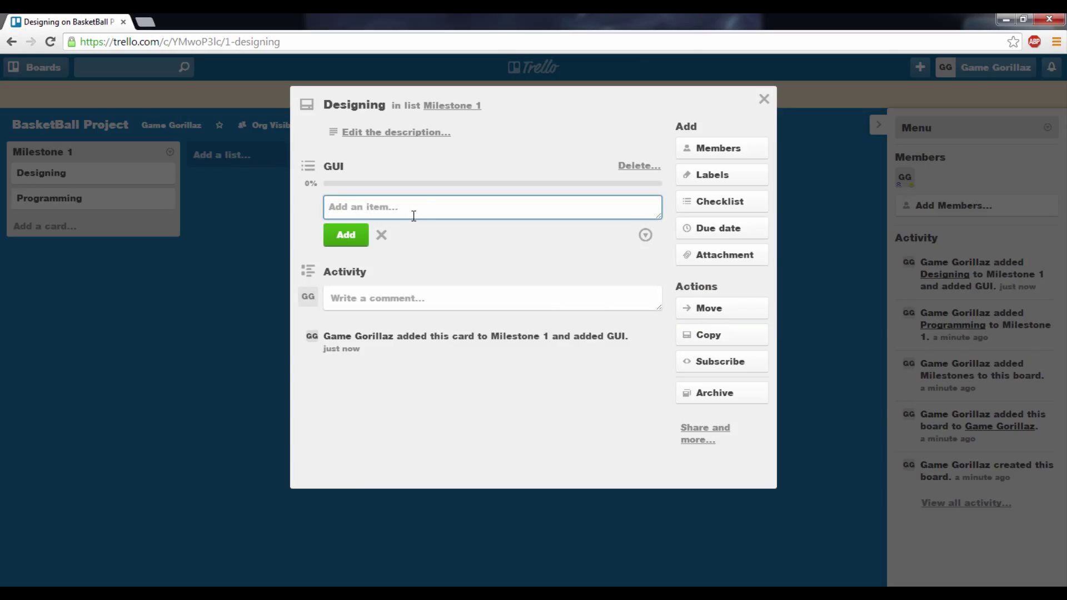
{"action": "left_click", "coordinate": [719, 148]}
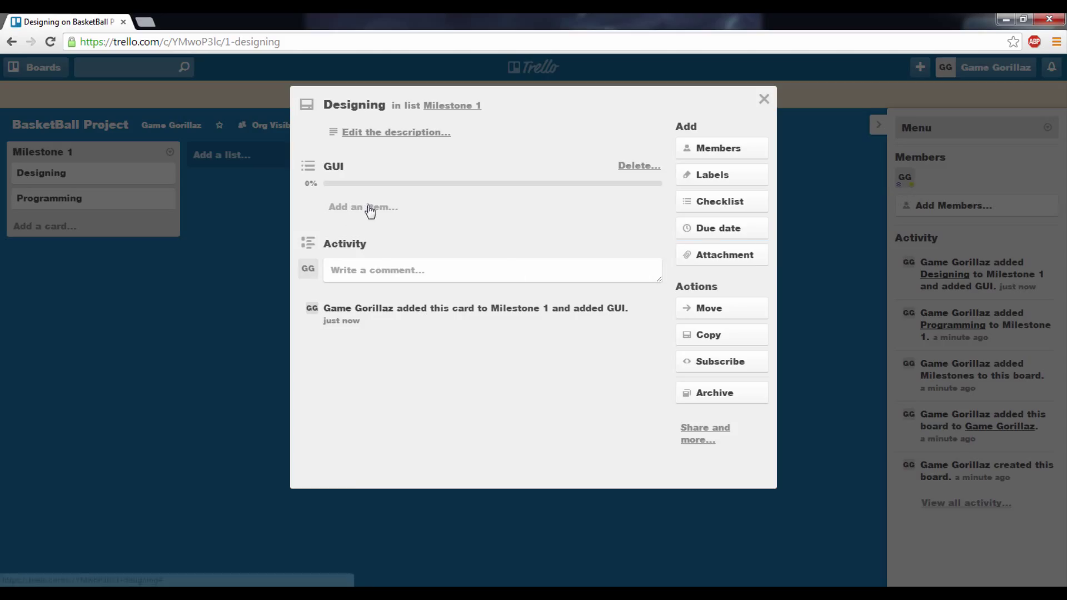
{"action": "left_click", "coordinate": [363, 206]}
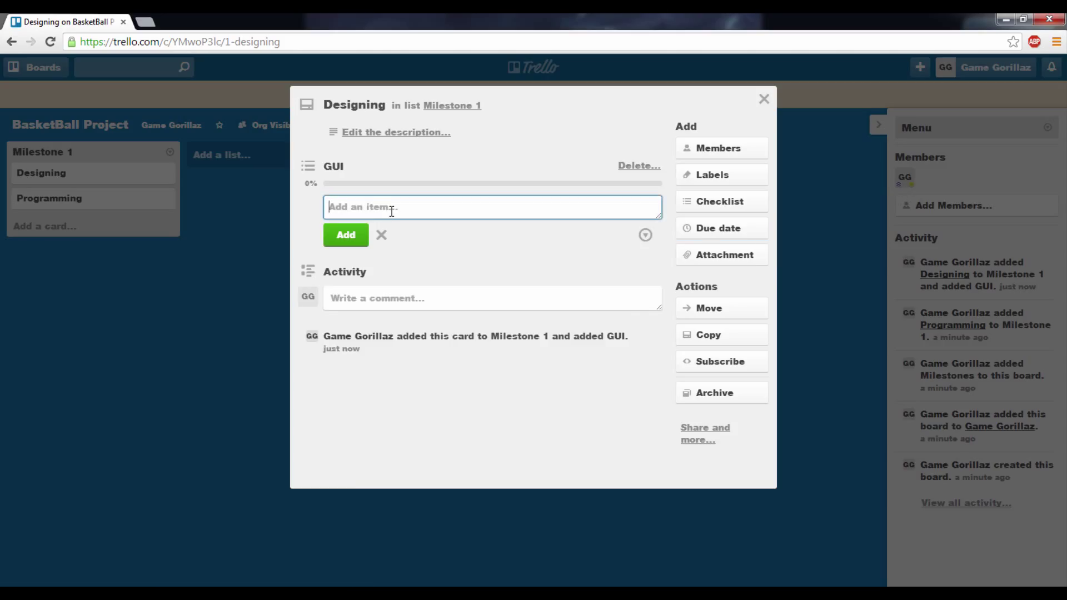
{"action": "type", "text": "Homesc"}
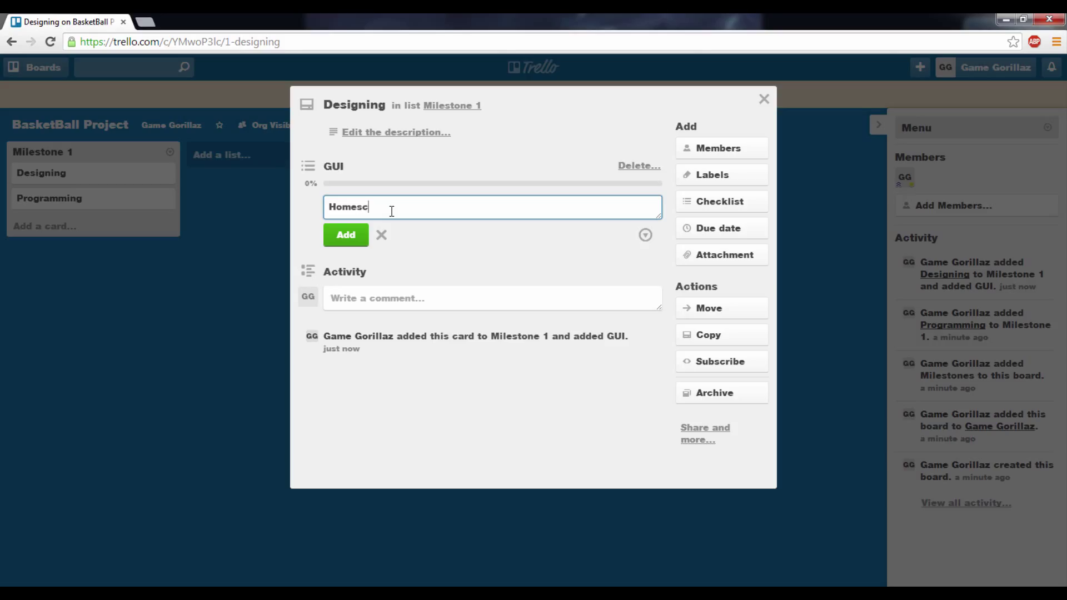
{"action": "type", "text": "reen"}
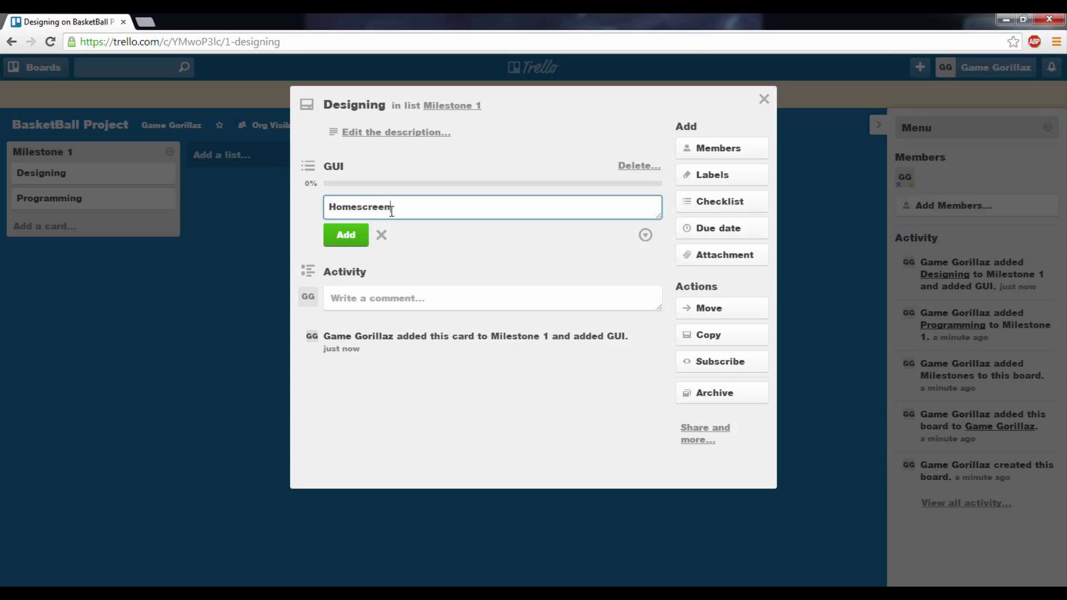
{"action": "left_click", "coordinate": [346, 234]}
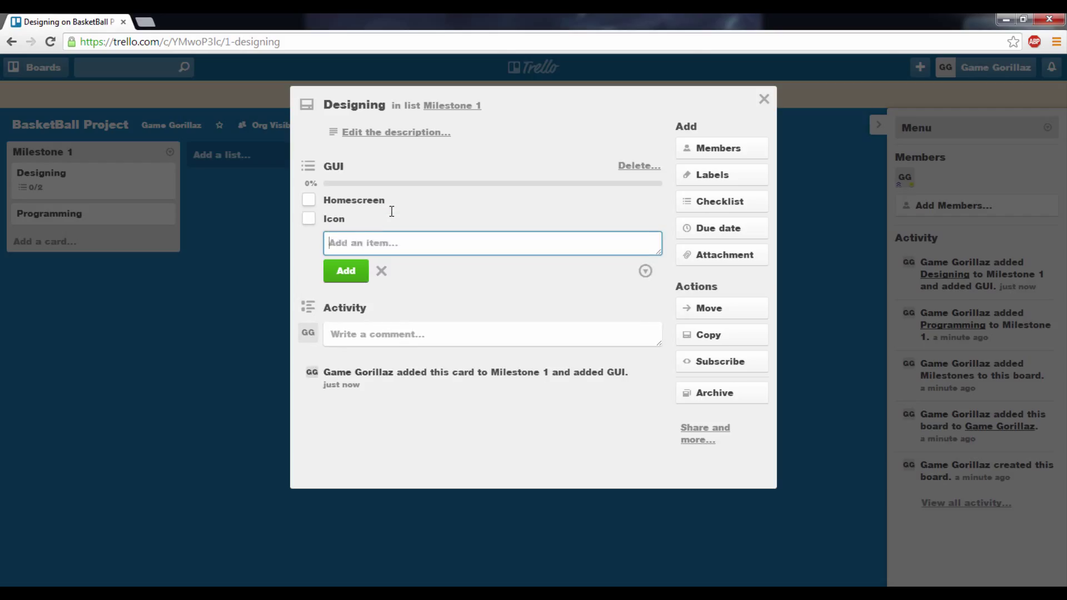
{"action": "type", "text": "5 Screenshots"}
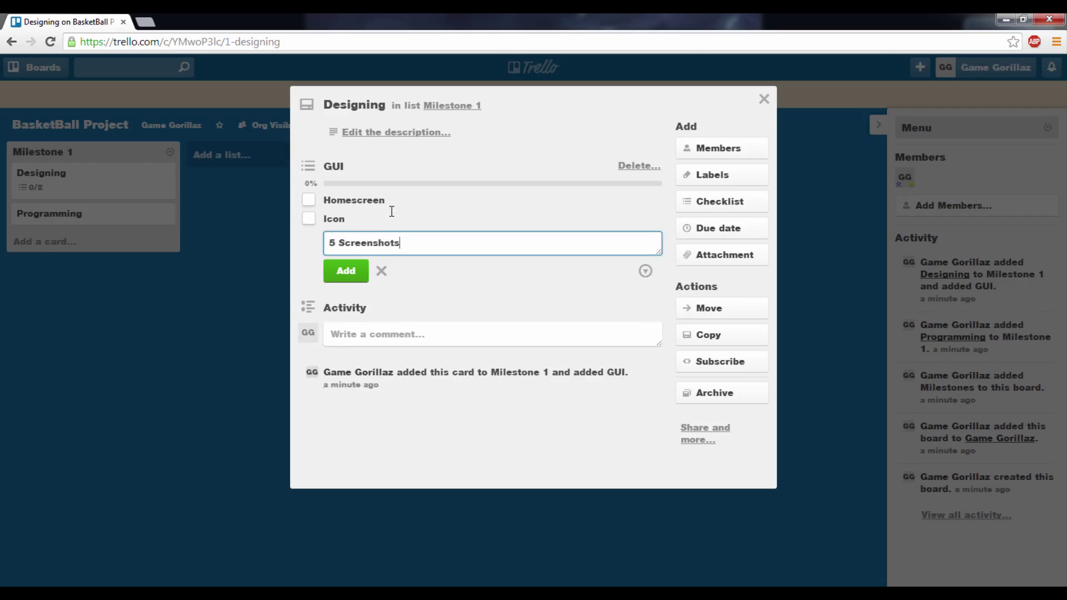
{"action": "left_click", "coordinate": [345, 270]}
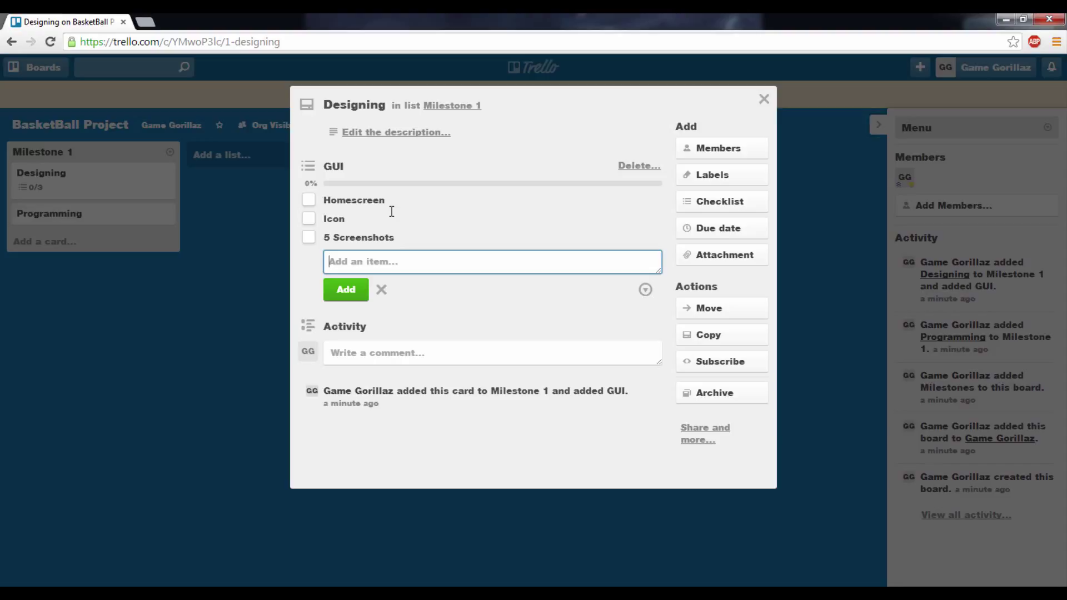
Add Options menu, Pop Up boxes, and Overall complete the Interface, then close the card.
{"action": "type", "text": "Options menu"}
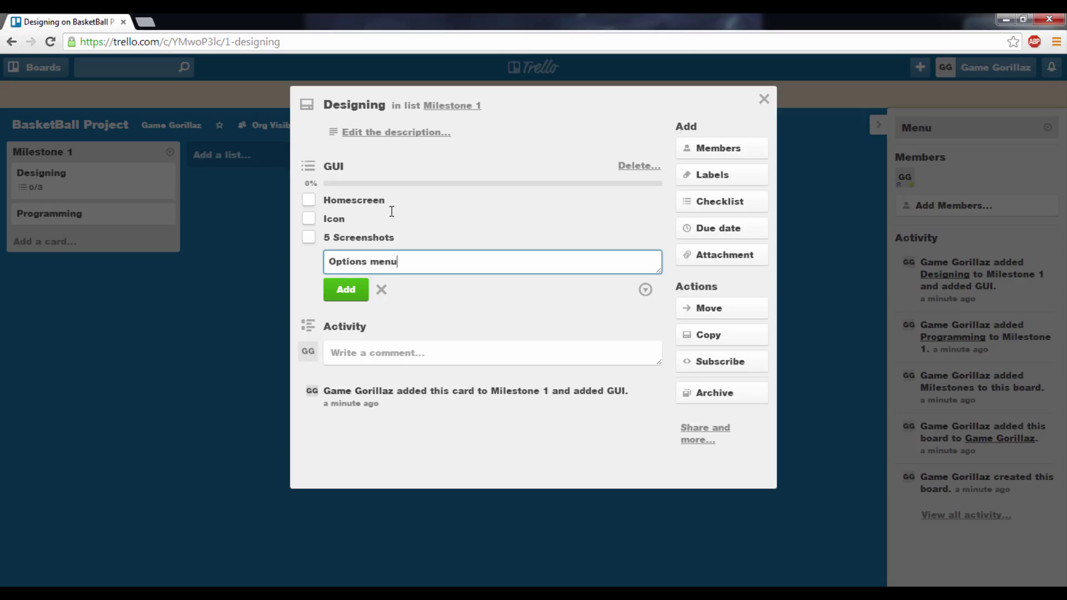
{"action": "left_click", "coordinate": [345, 289]}
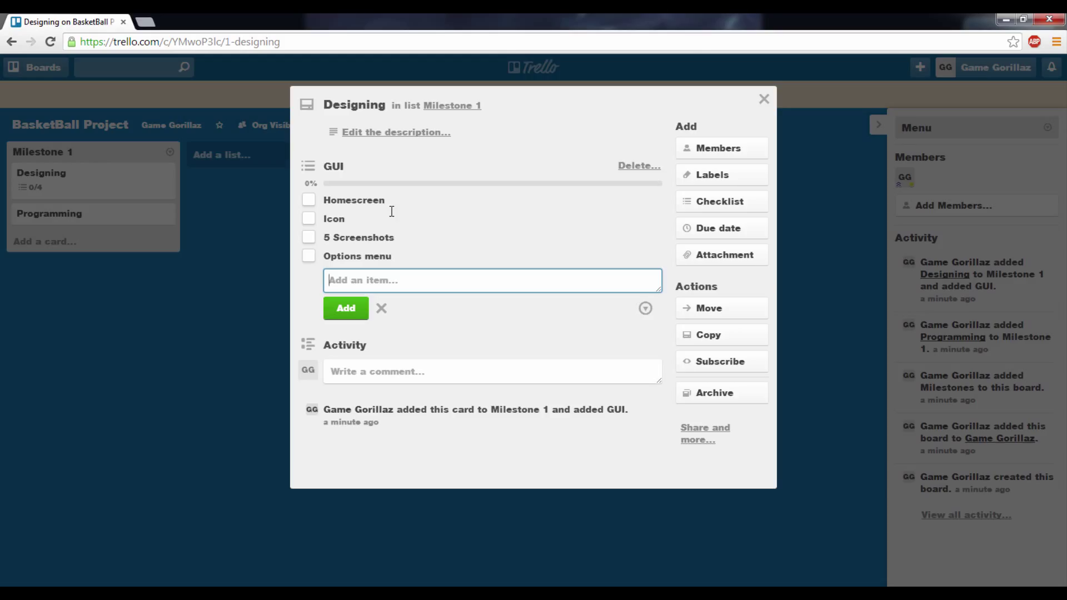
{"action": "type", "text": "Pop Up bo"}
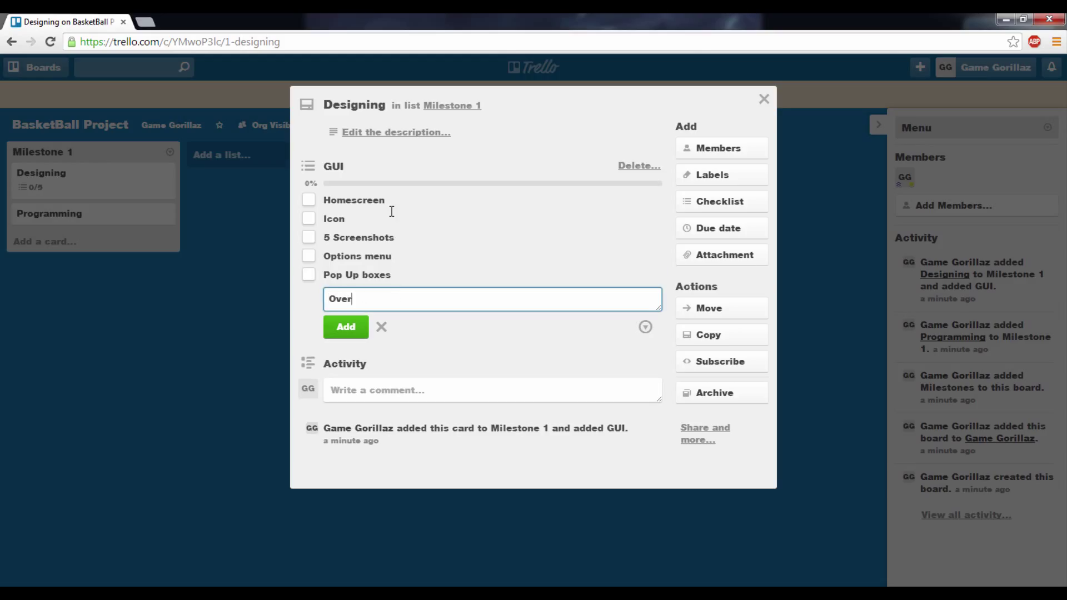
{"action": "type", "text": "ca"}
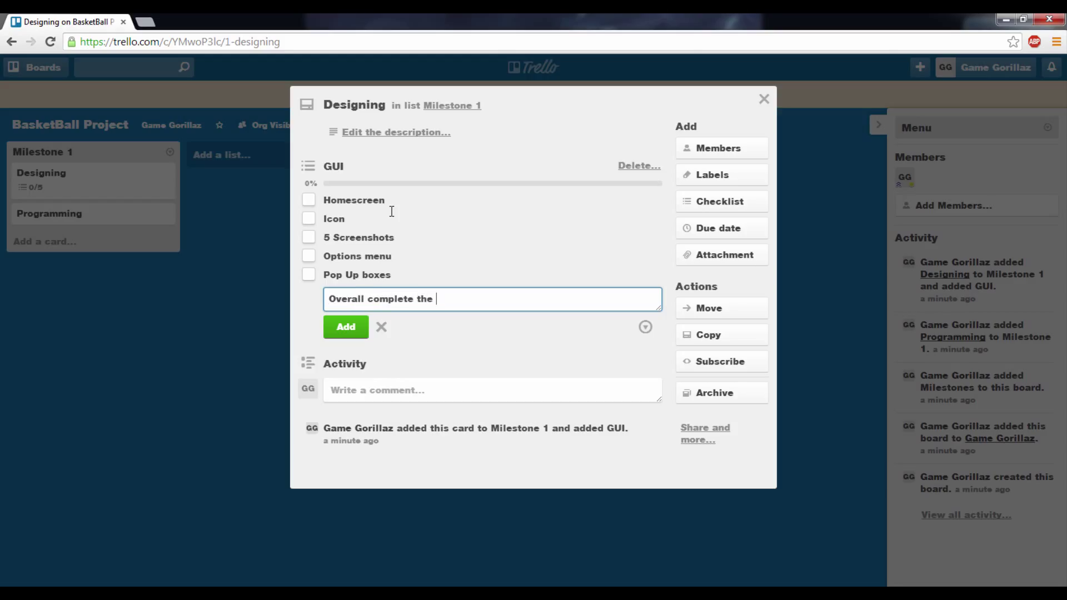
{"action": "type", "text": "Interface3"}
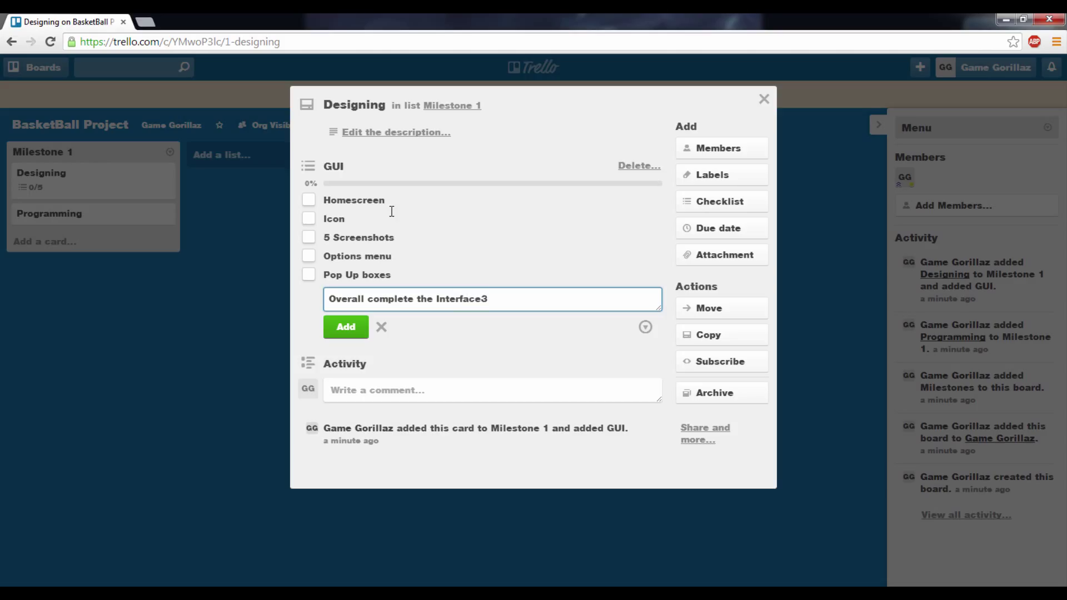
{"action": "left_click", "coordinate": [345, 327]}
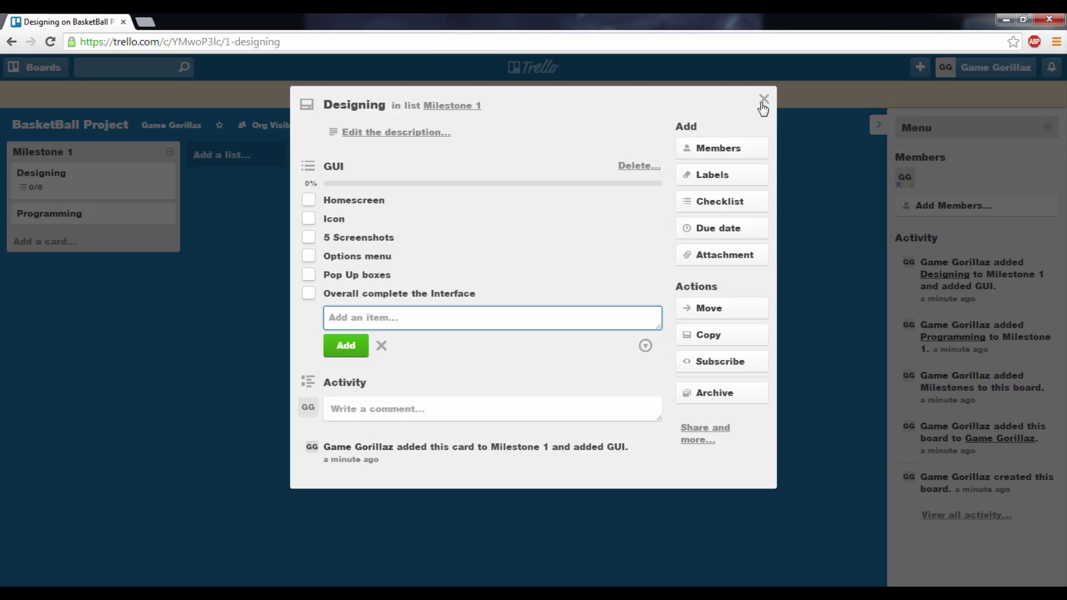
{"action": "left_click", "coordinate": [763, 100]}
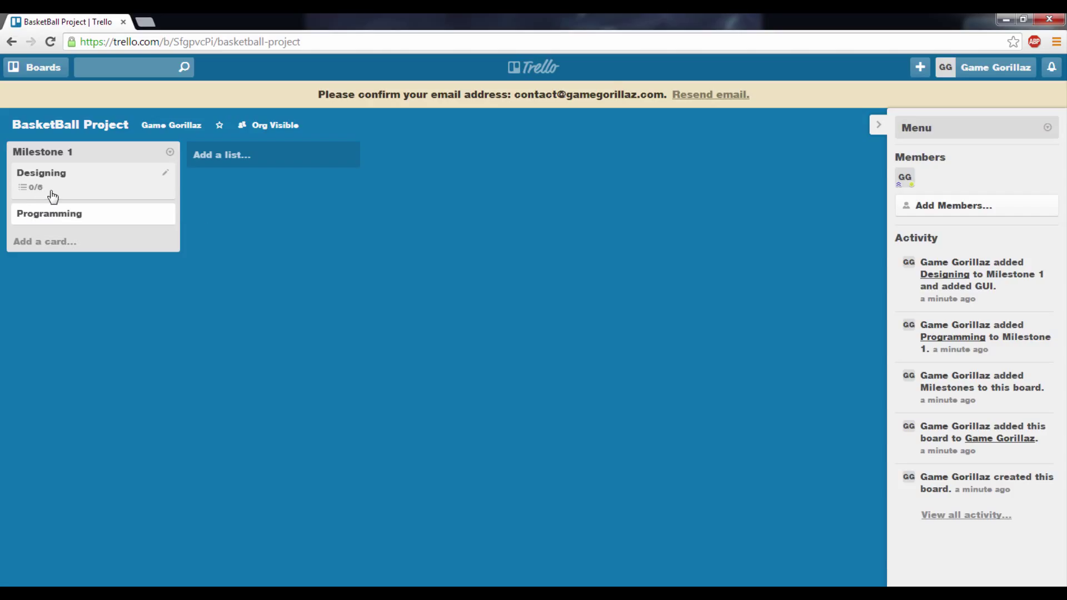
Reopen the Designing card and tick Homescreen and Icon in the GUI checklist.
{"action": "left_click", "coordinate": [40, 172]}
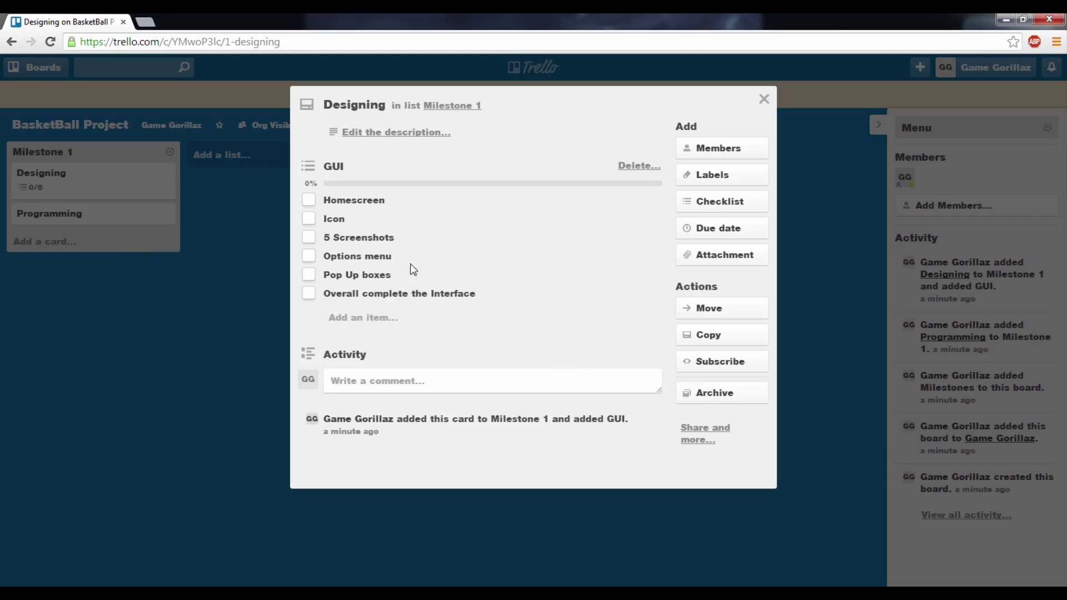
{"action": "left_click", "coordinate": [307, 200]}
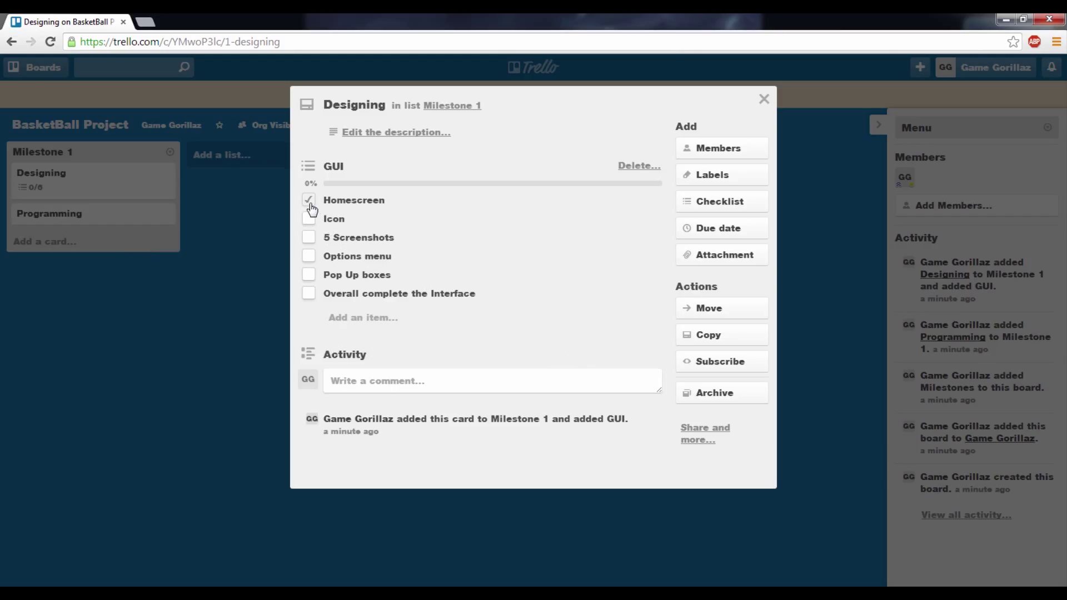
{"action": "left_click", "coordinate": [309, 200]}
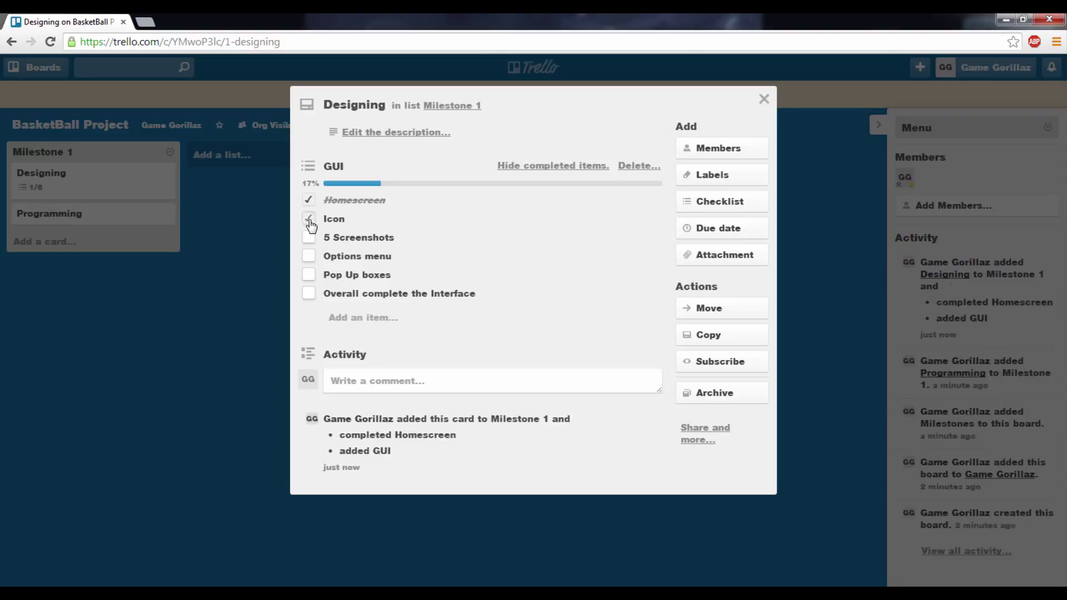
{"action": "left_click", "coordinate": [308, 218]}
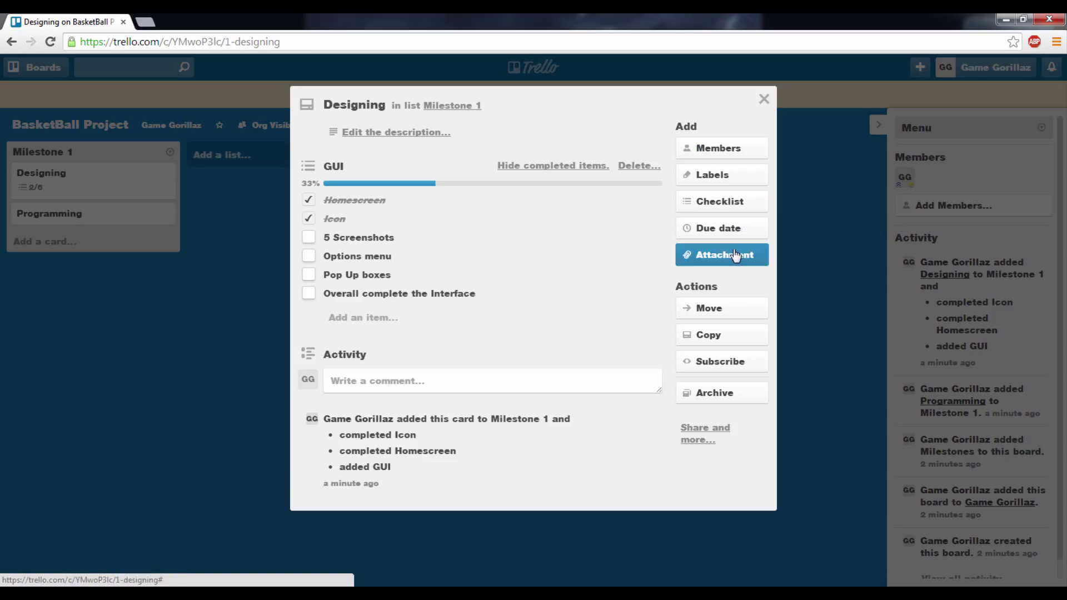
{"action": "mouse_move", "coordinate": [532, 391]}
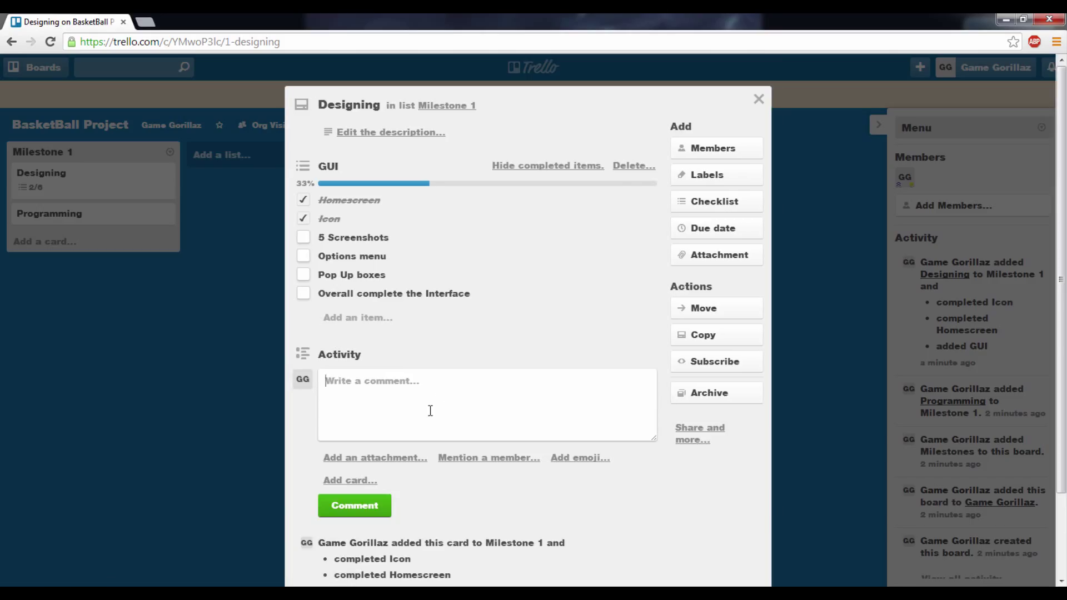
Post 'Great job guys' as a comment on the Designing card, then close it.
{"action": "type", "text": "Great job guys"}
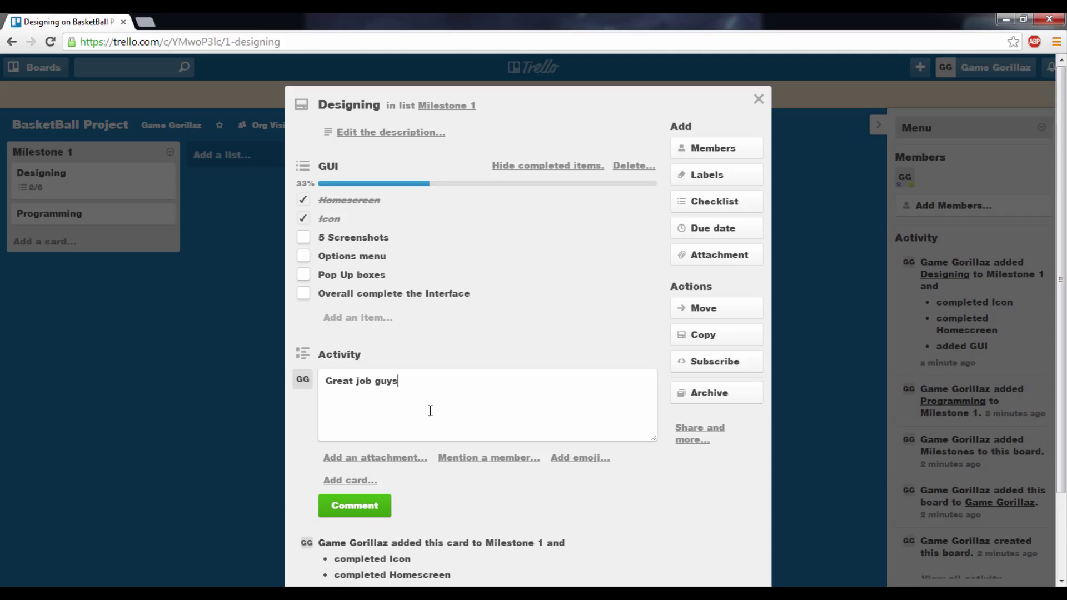
{"action": "left_click", "coordinate": [354, 505]}
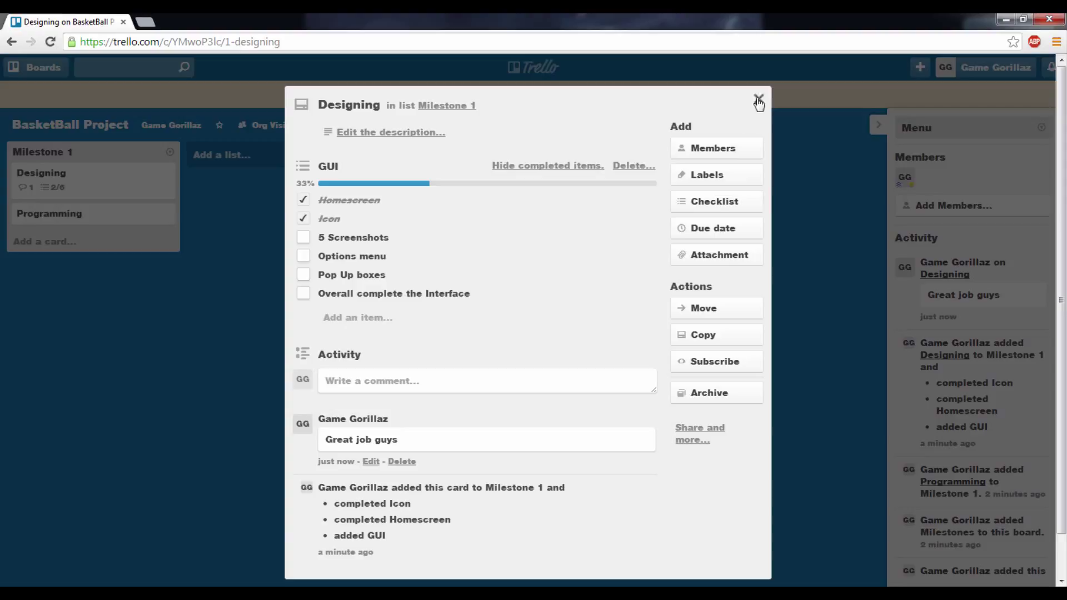
{"action": "mouse_move", "coordinate": [757, 97]}
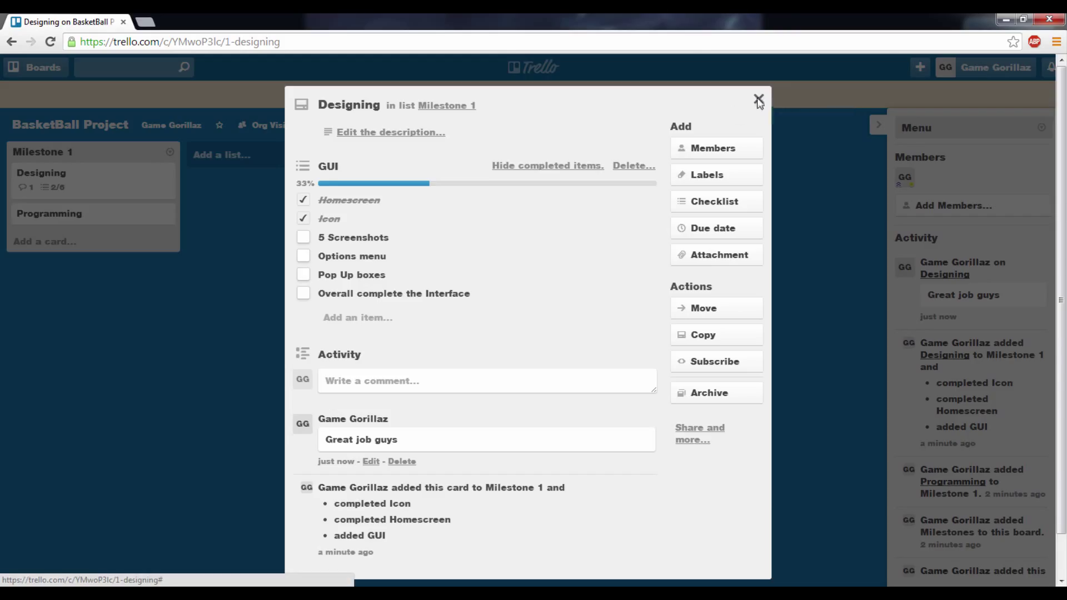
{"action": "left_click", "coordinate": [757, 102]}
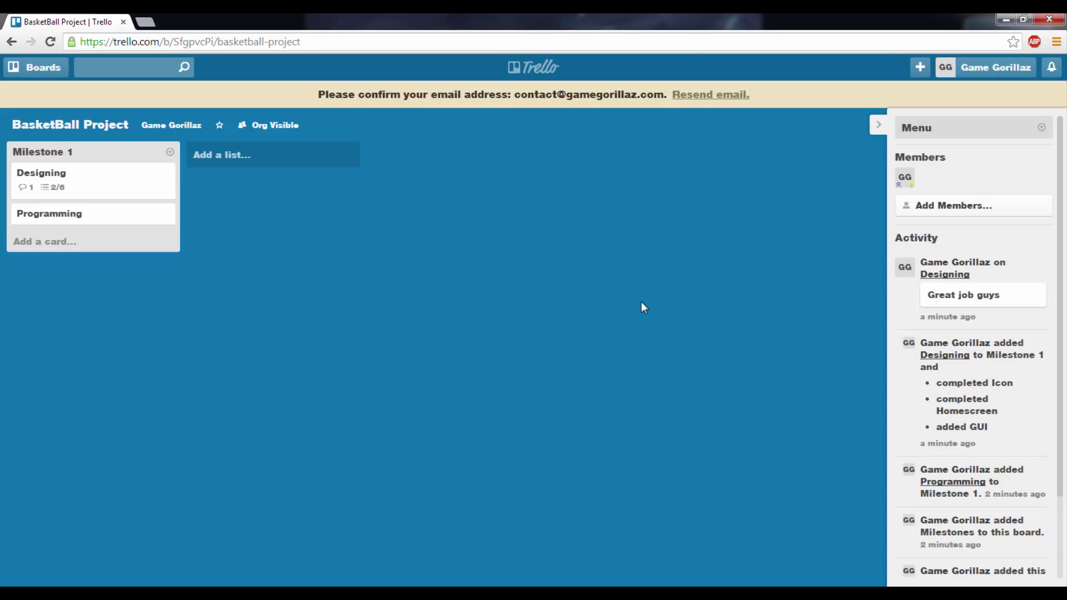